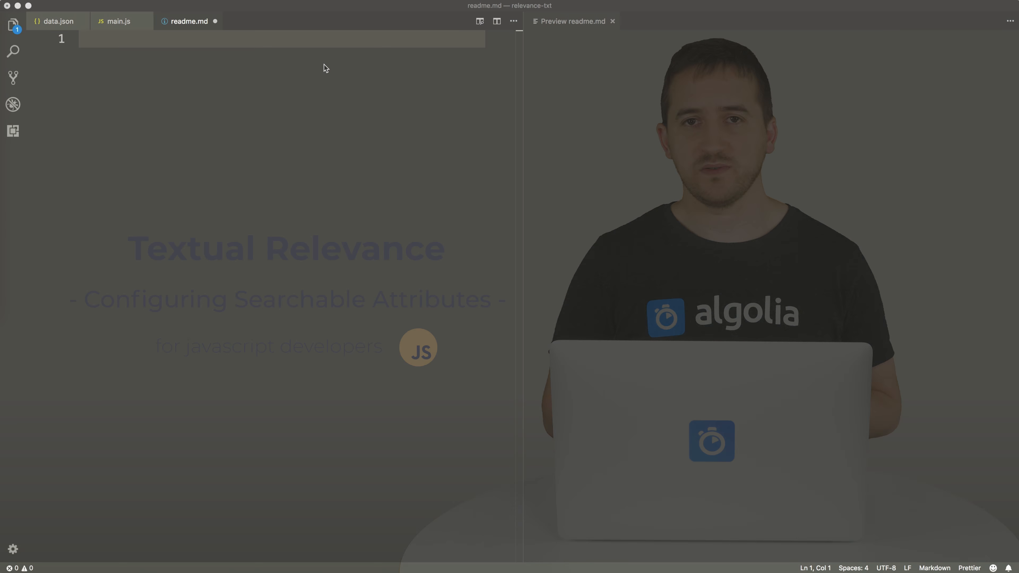
- Write the readme heading and the sentence that searchableAttributes (or attributesToIndex) controls 3 things
text(#)
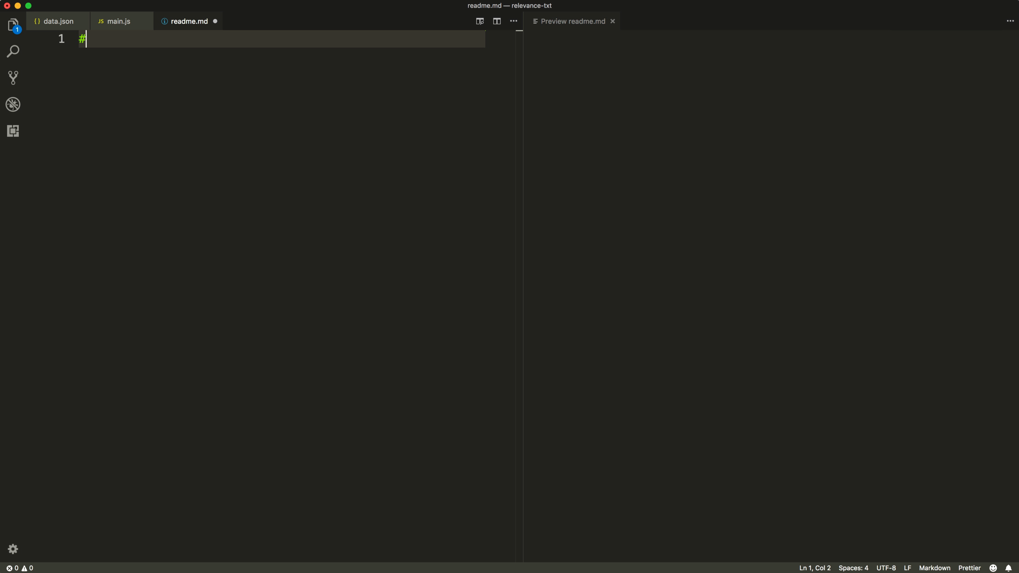
text(Configuring Textual Relevance)
text(## sear)
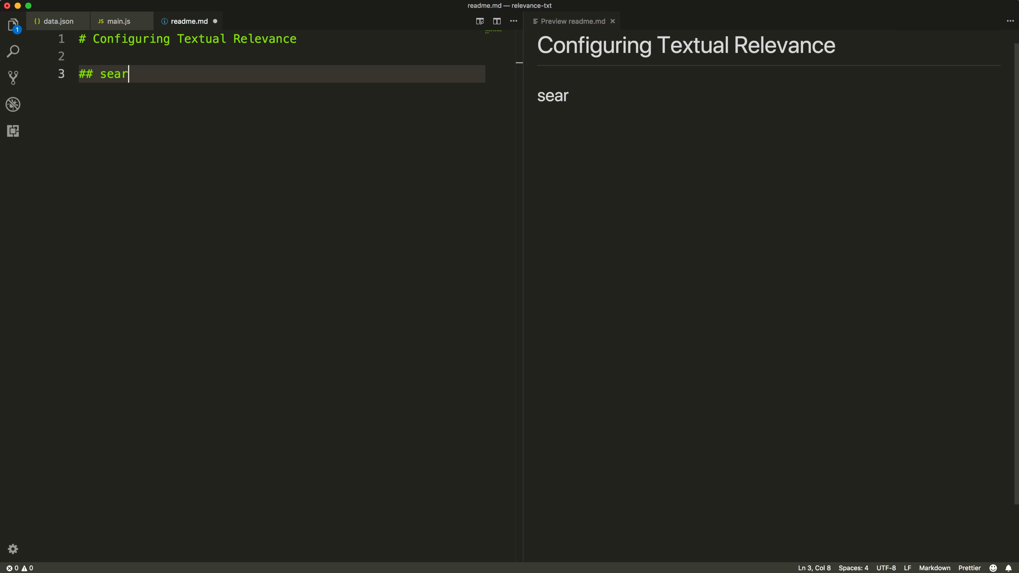
text(chableAttributes (or a))
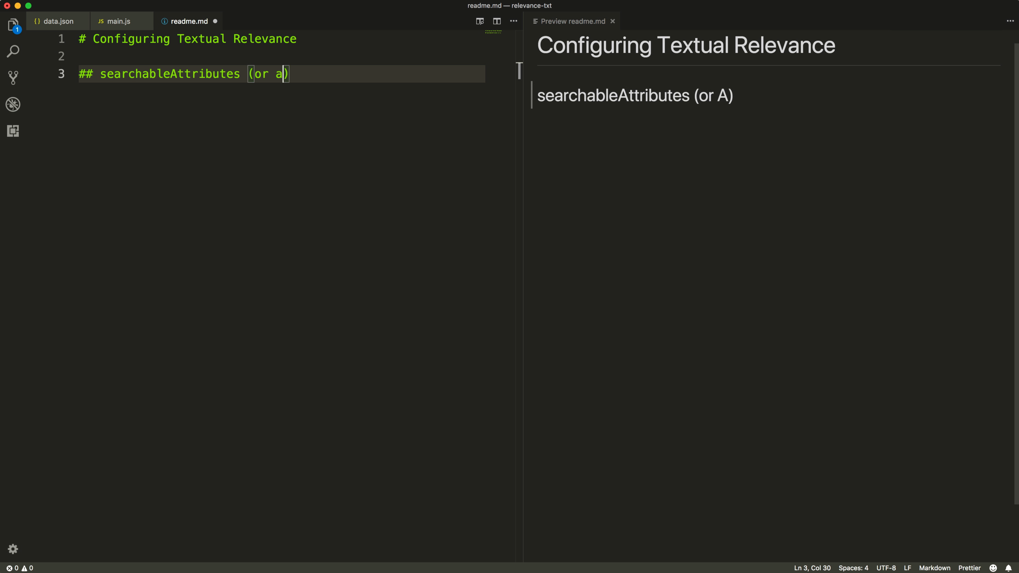
text(ttributesToIndex) co)
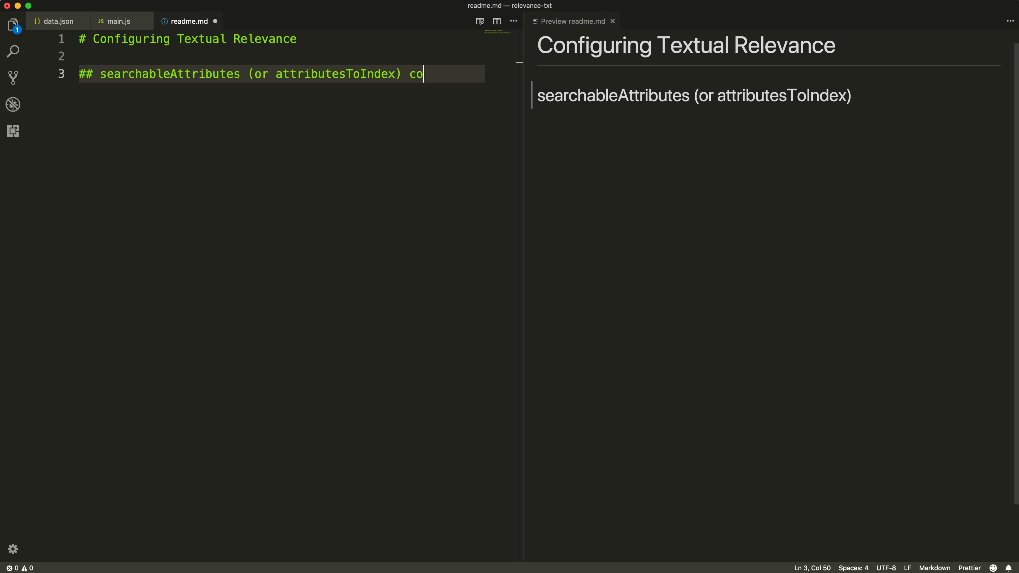
text(ntrols 3 things:)
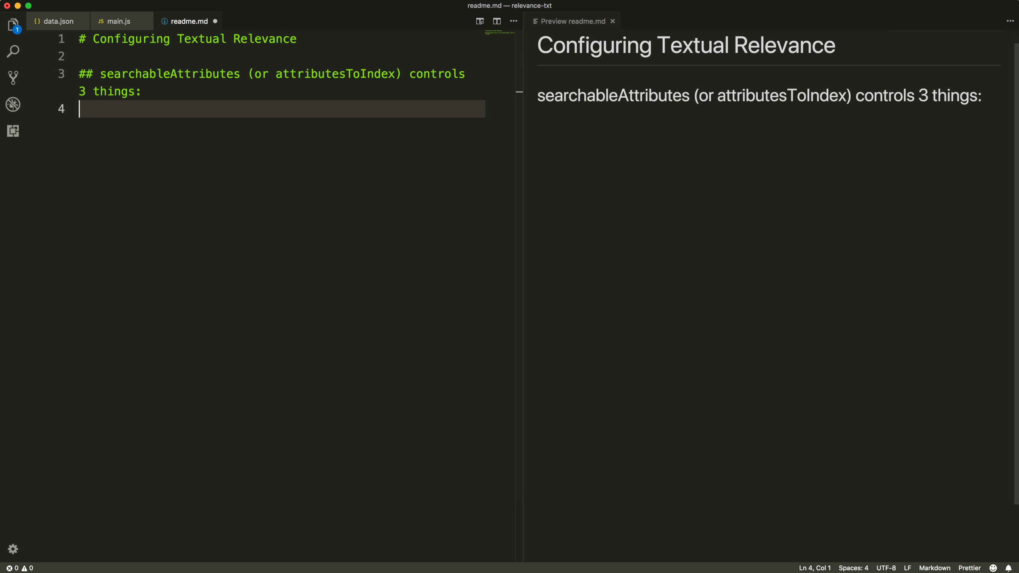
- List the three bullet points: which attributes, order of these attributes, order of the words
text(- Attributes you want to search int)
text(- Order)
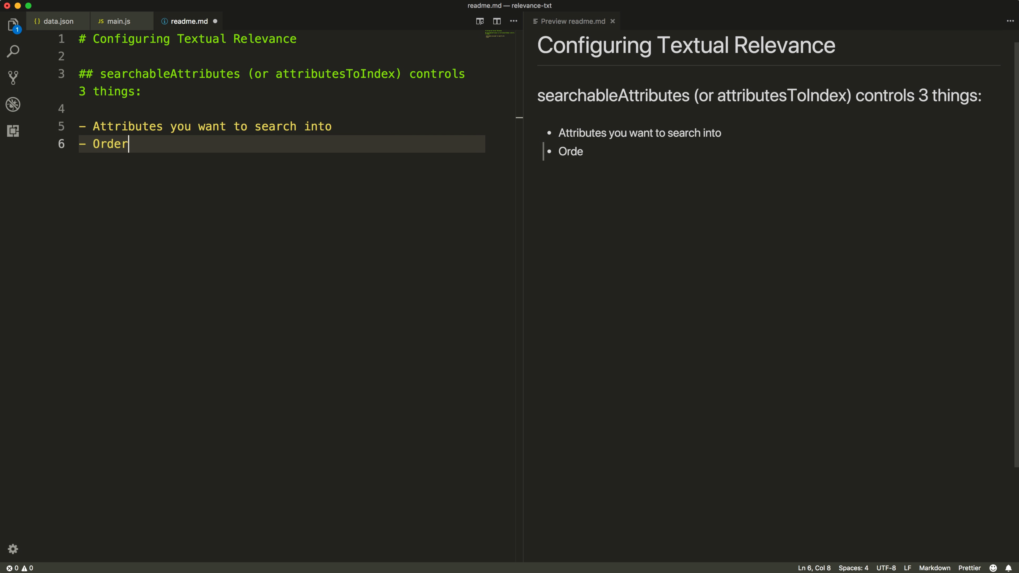
text(of these attributes by importance)
text(-)
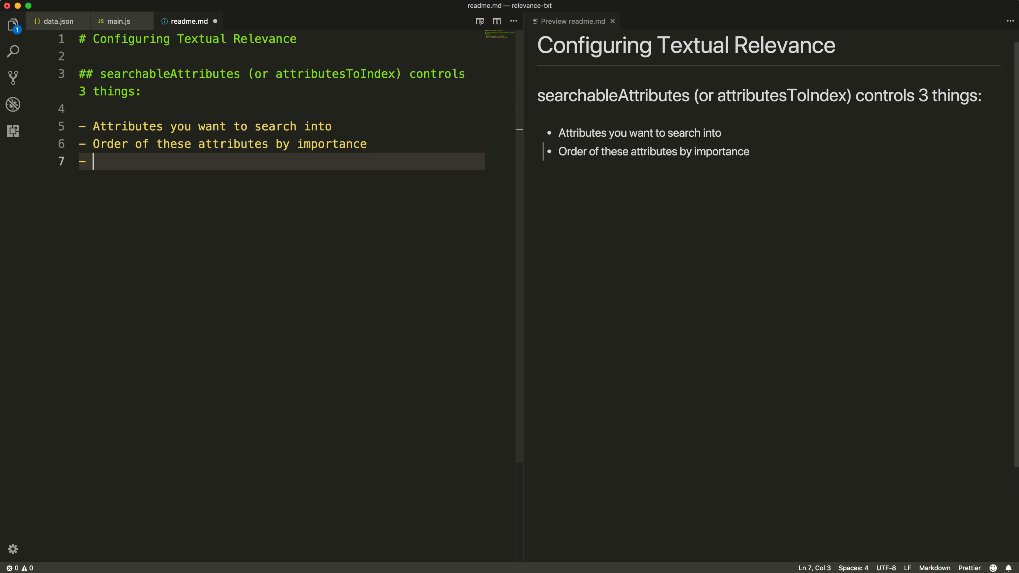
text(Order of the words inside an attribute (or not))
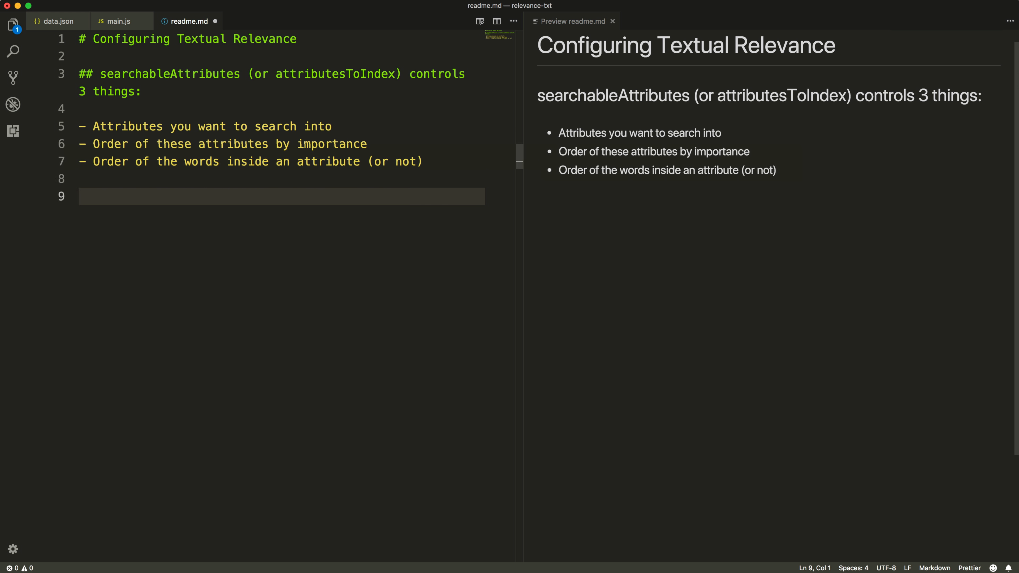
- Add the note that this setting counts within the `Attributes` criterion of the Ranking Formula
text(-> This setting is t)
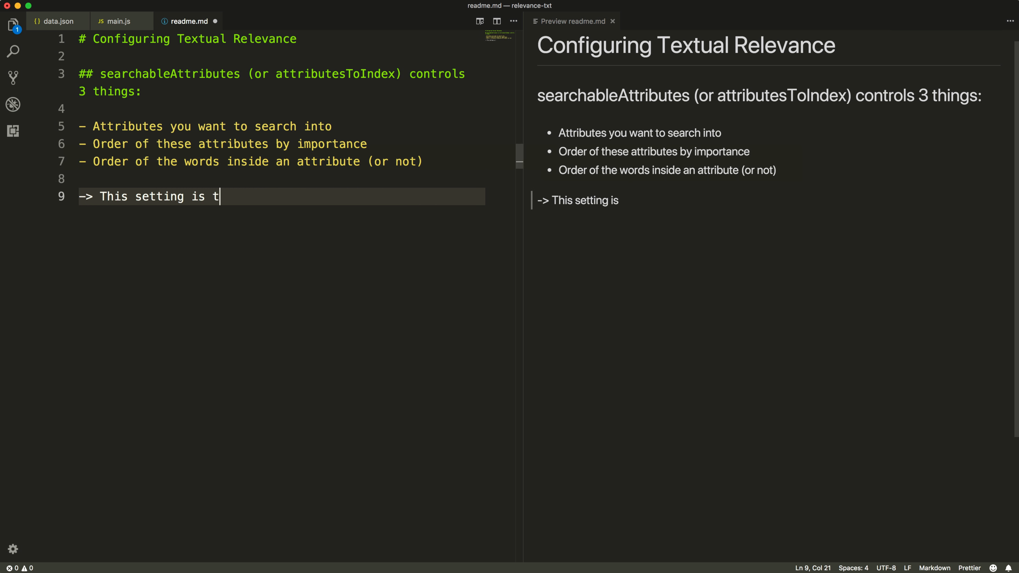
text(aken into account within th)
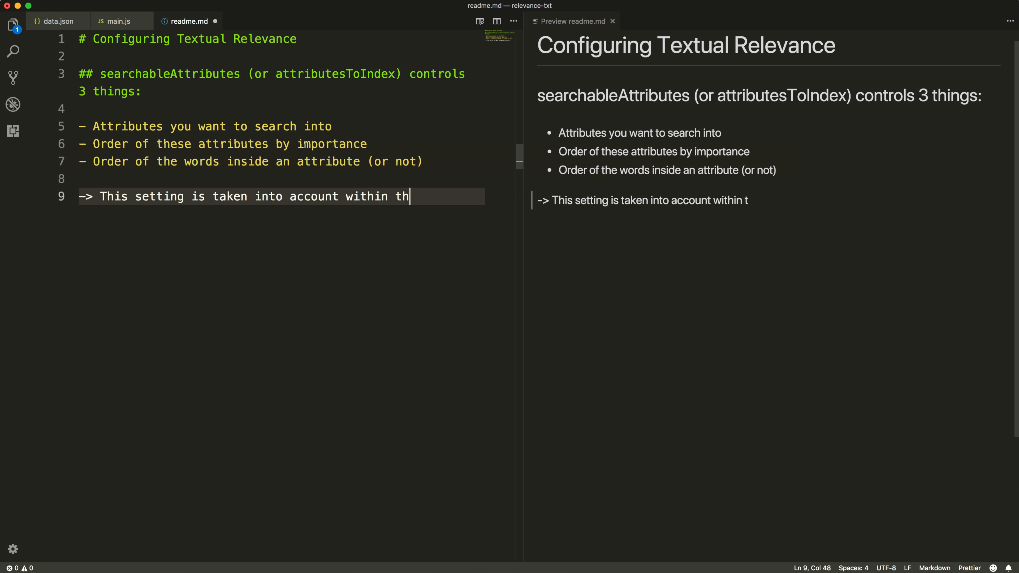
text(e `Attributes` rule of the **)
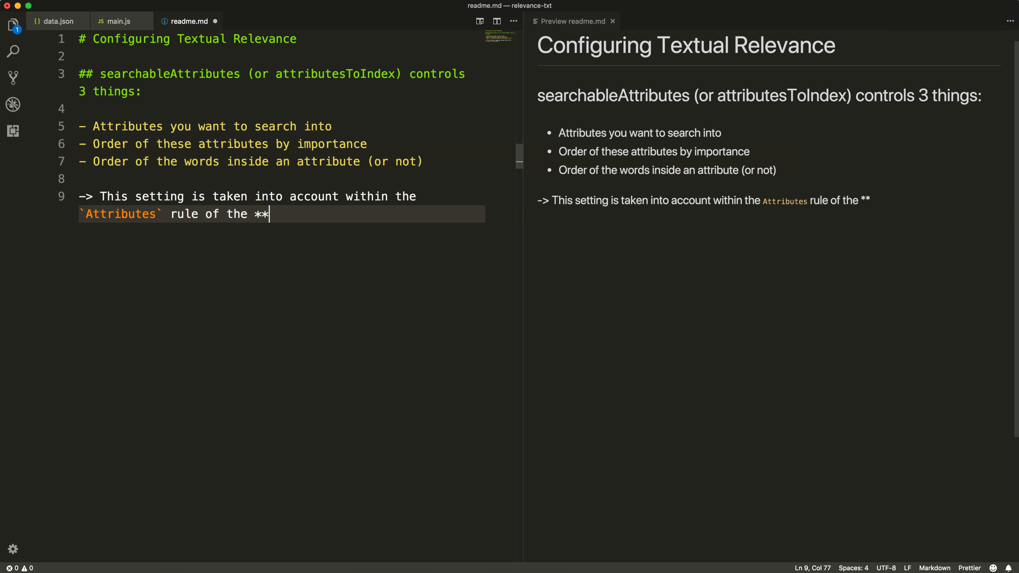
text(Ranking Formula)
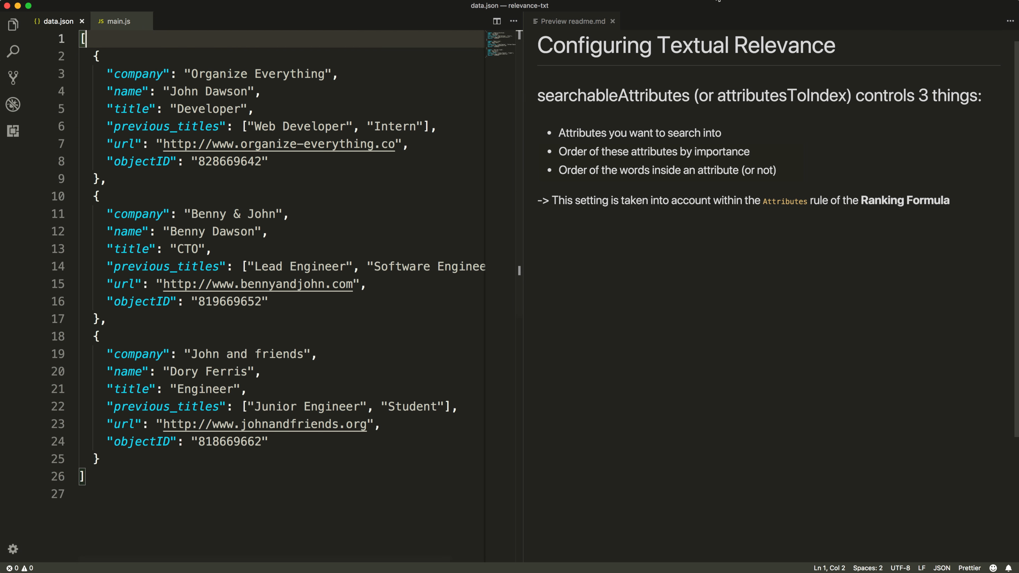
- Switch to main.js with the Algolia client and T02_relevance index setup
click(611, 20)
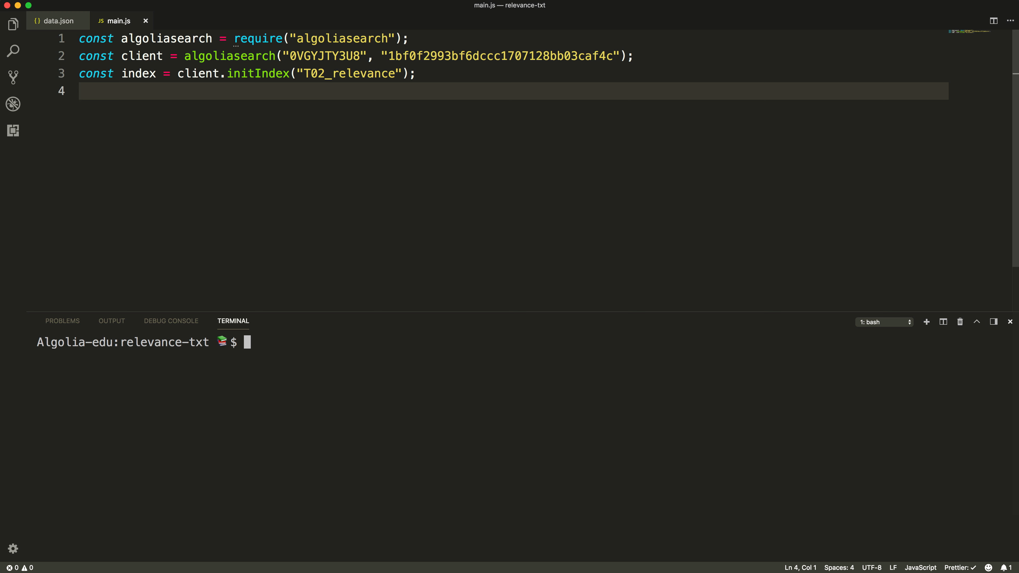
- Add index.getSettings().then(result => console.log(result)) below the index setup
key(Enter)
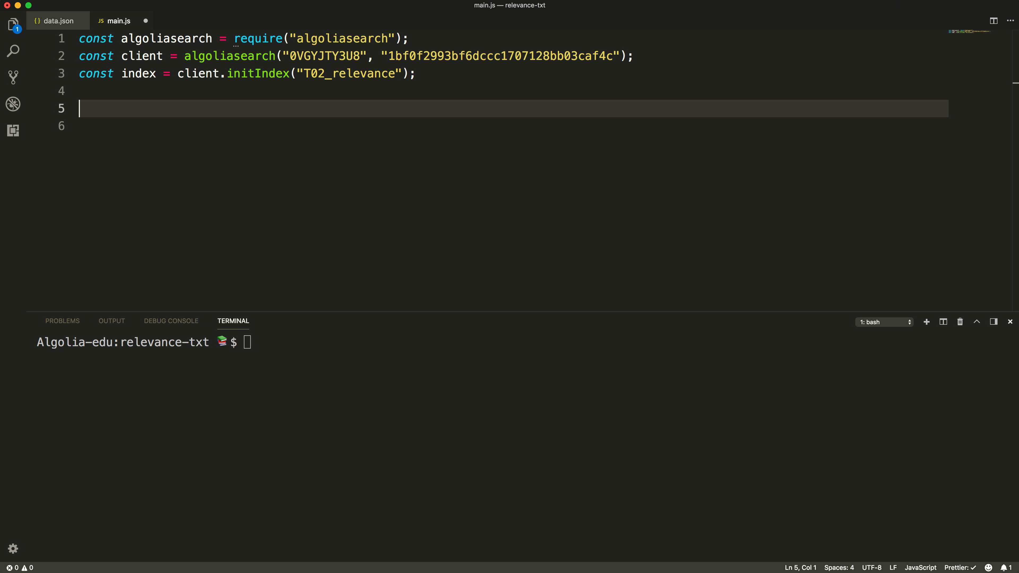
text(index.getSettings()
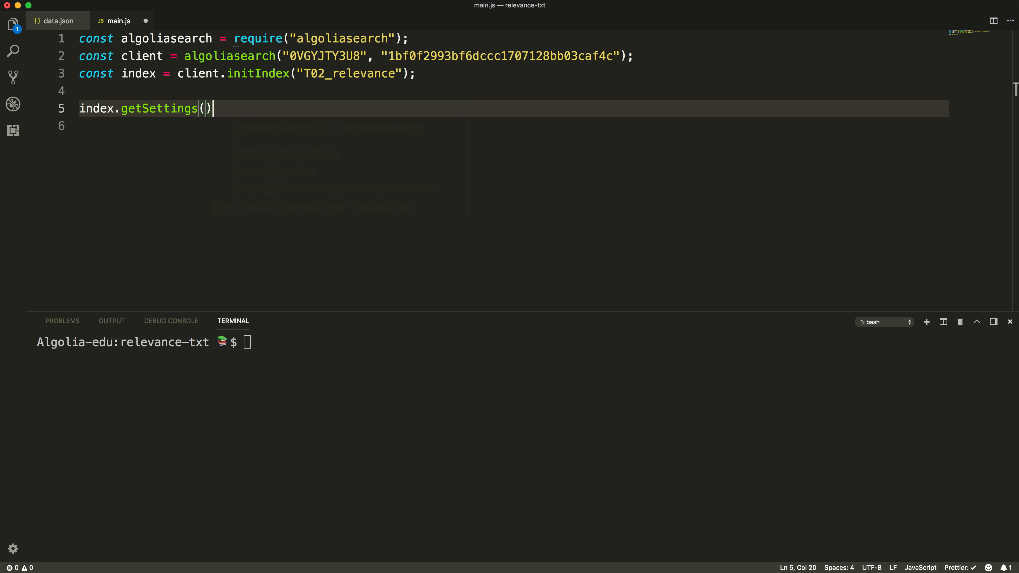
text(.then(result)
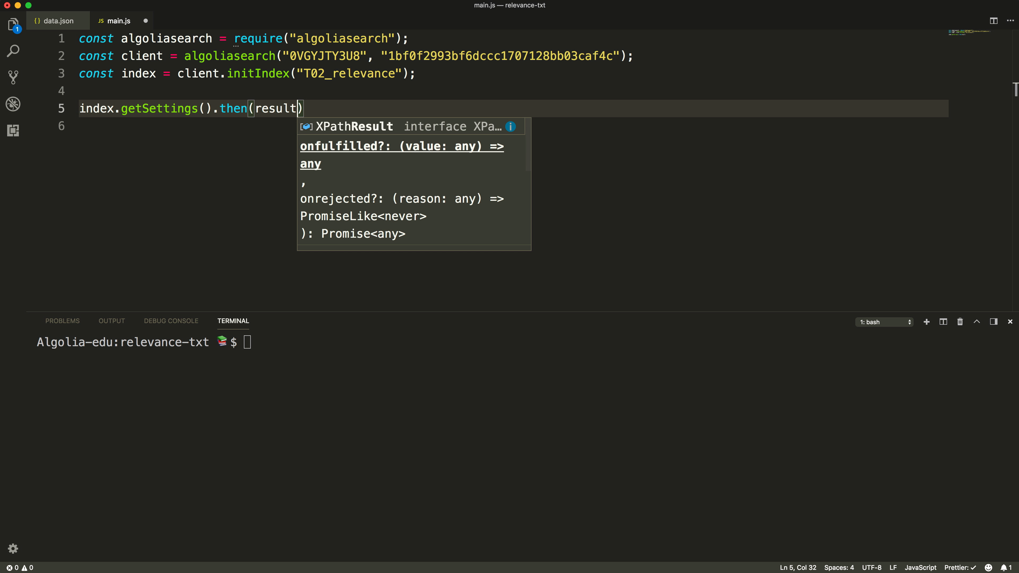
text(=>console.lgo)
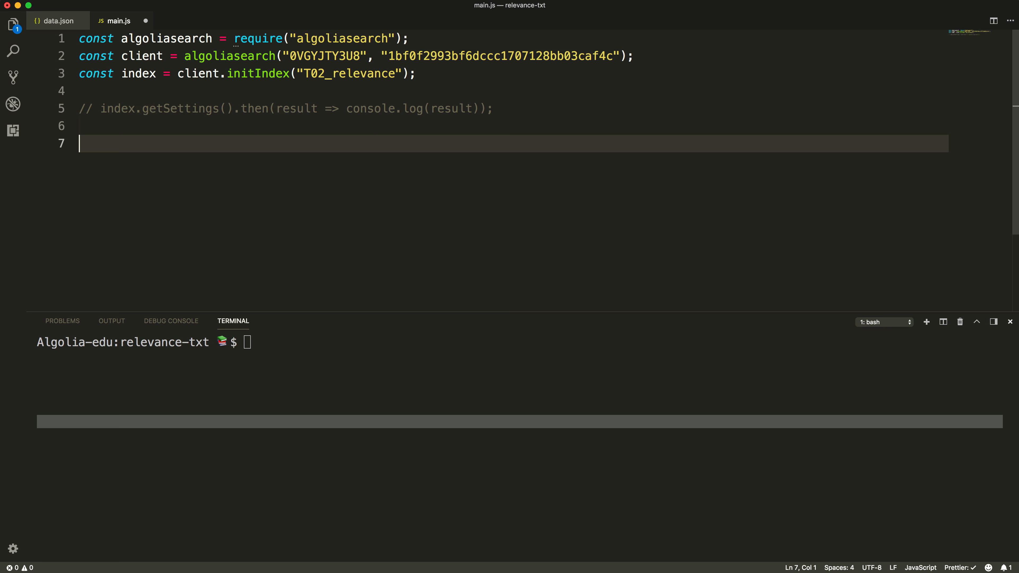
- Write an empty-query index.search logging nbHits and every hit, save, and check the output
text(index.)
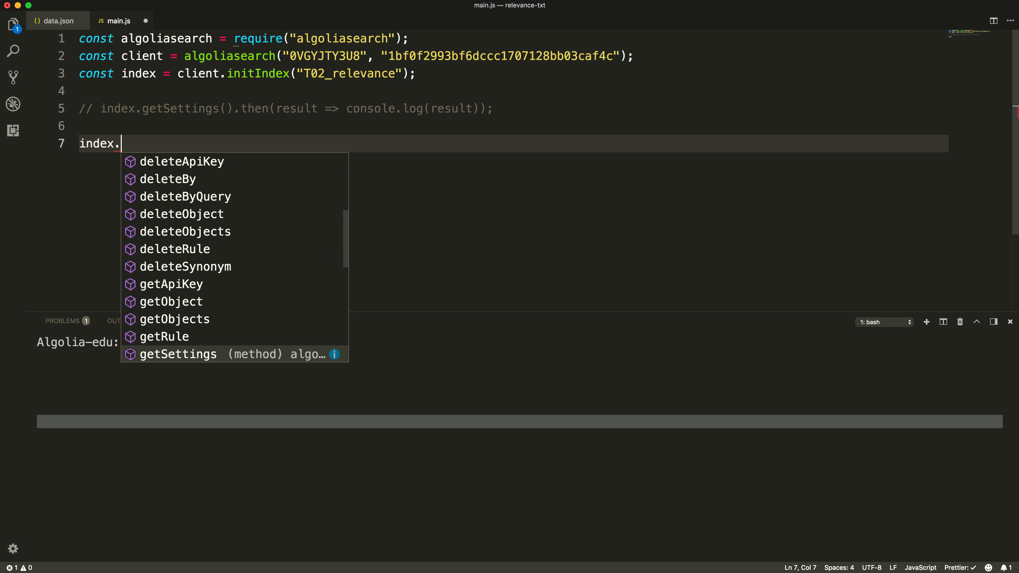
text(search("").then(result=>{)
text(console)
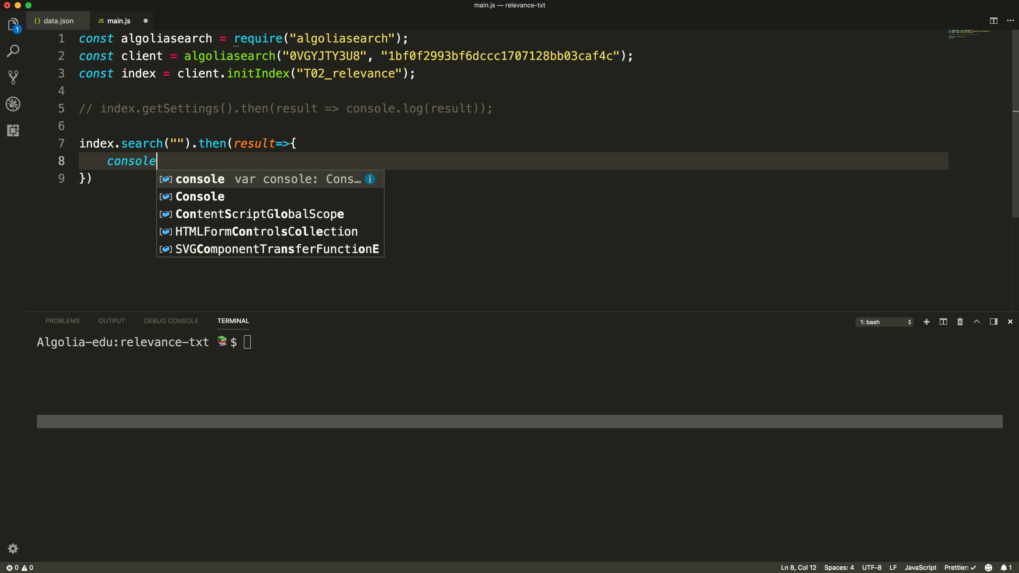
text(.log(result.nbHits);)
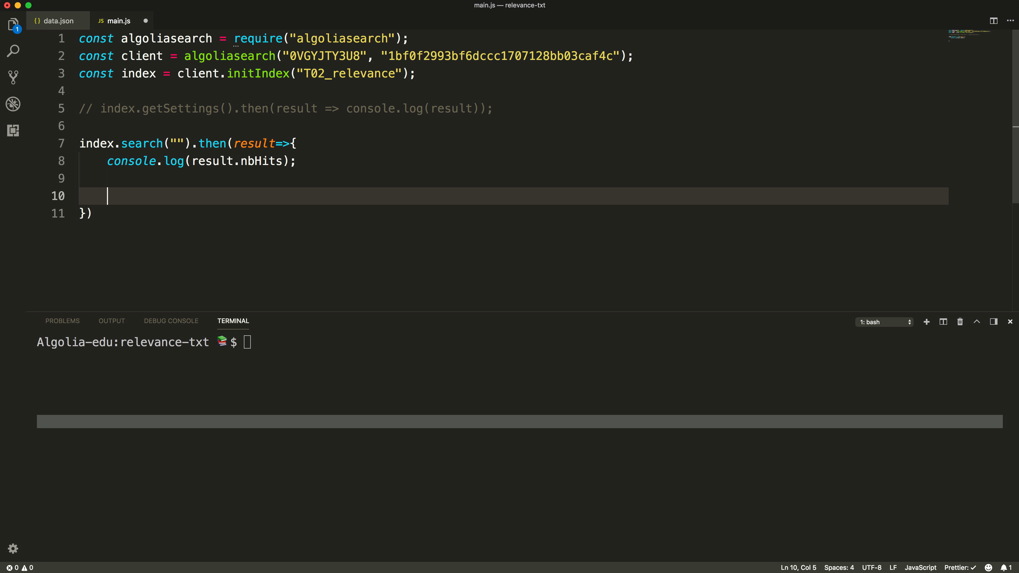
text(for(const)
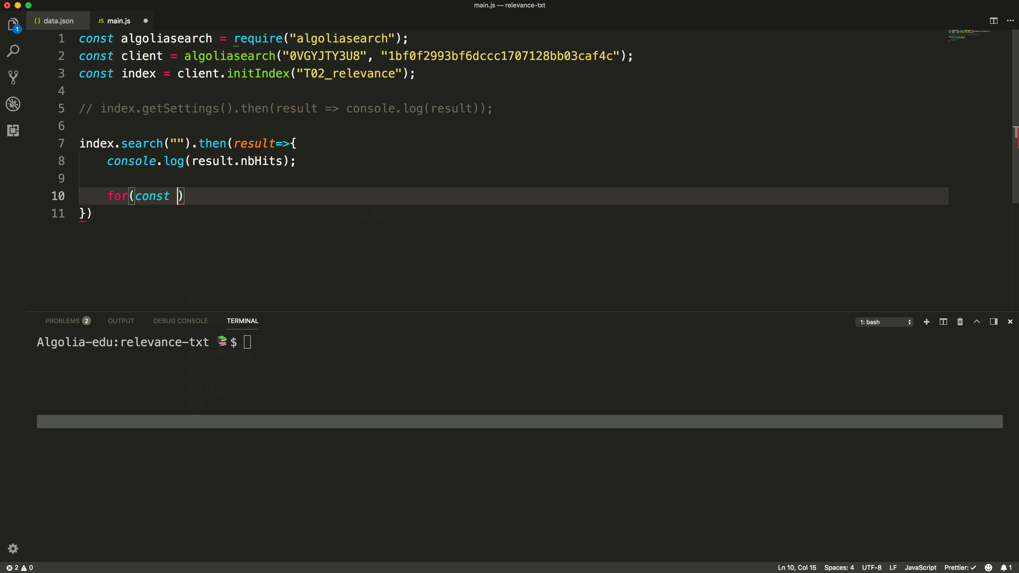
text(hit of result)
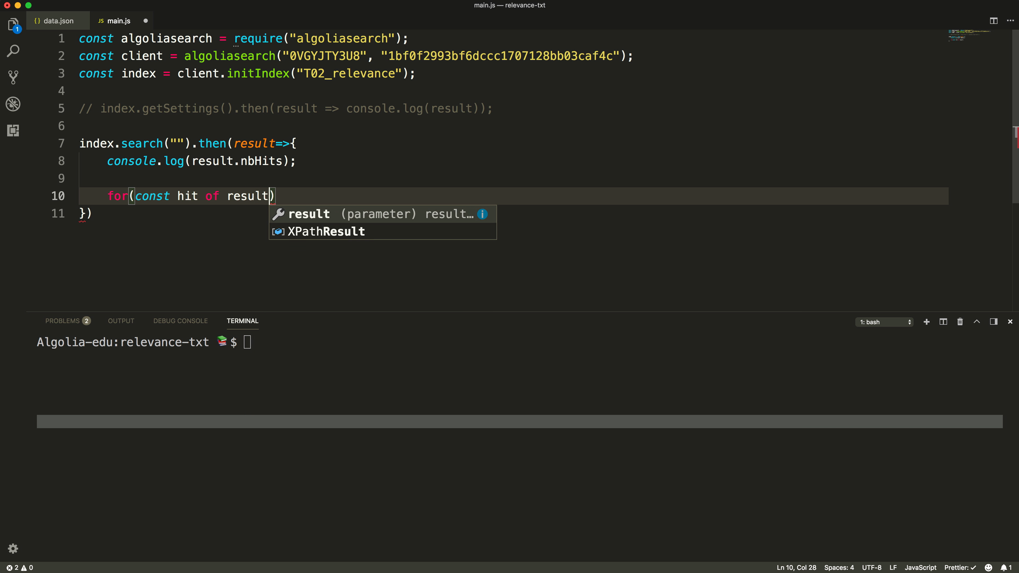
text(.hits){)
text(console.log(hit);)
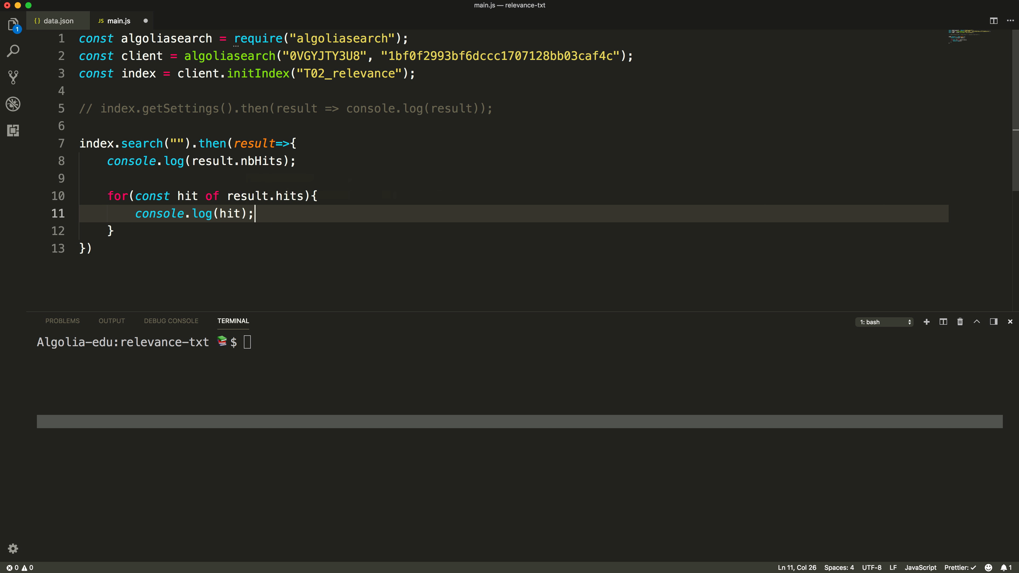
key(cmd+s)
text(node main)
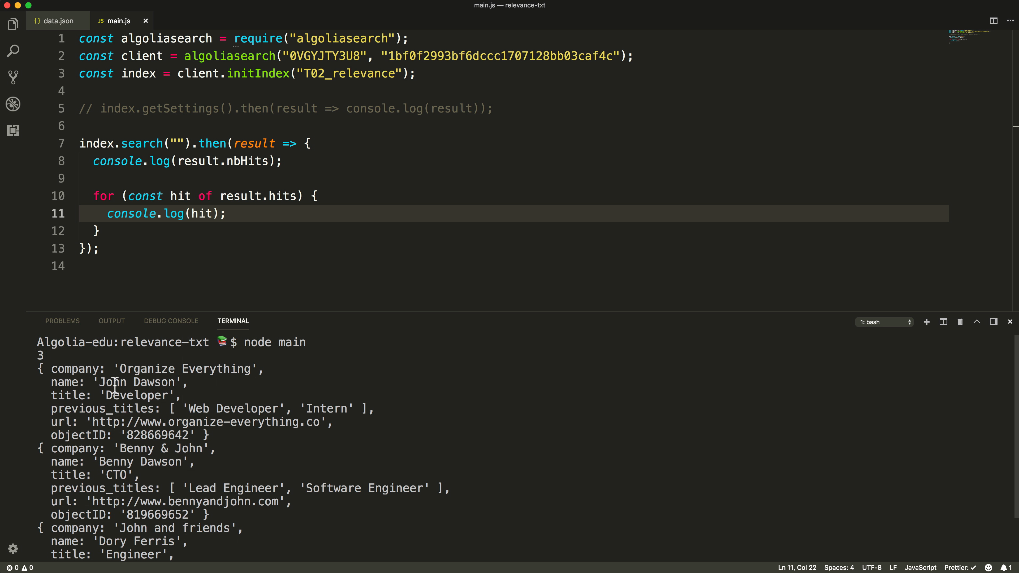
double_click(112, 382)
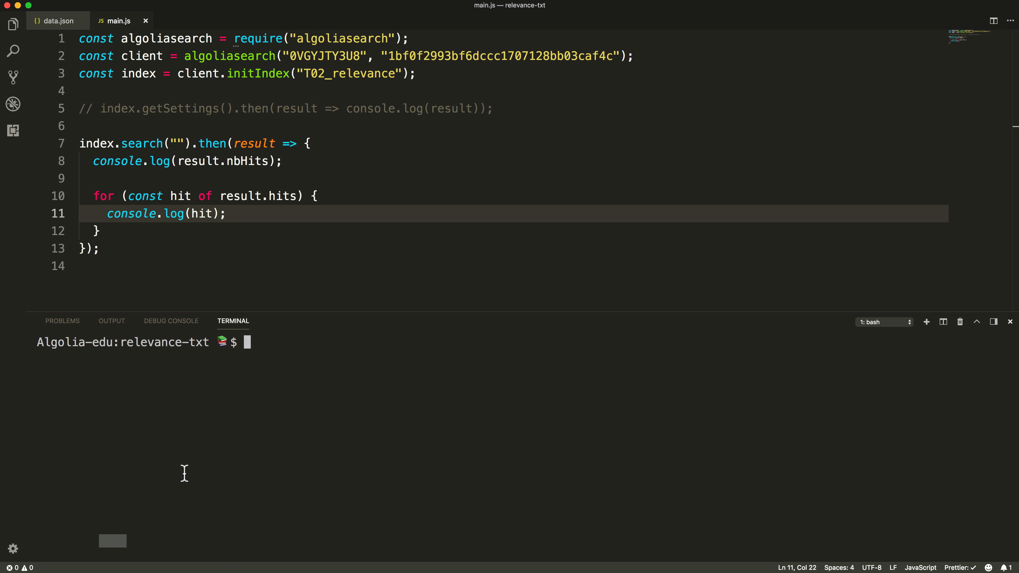
- Change the query to "org", run node main, then move to data.json
text(org)
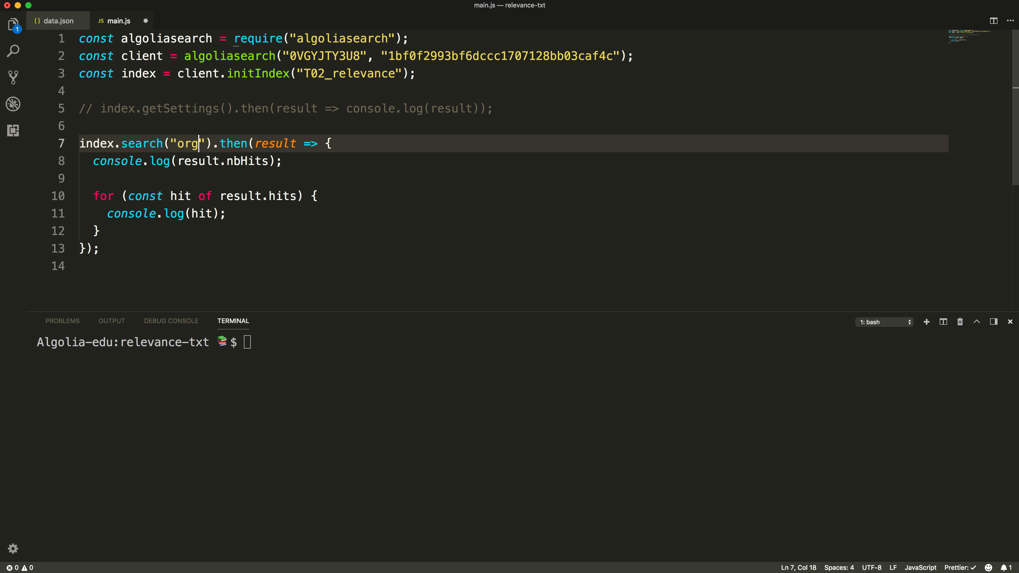
text(node main)
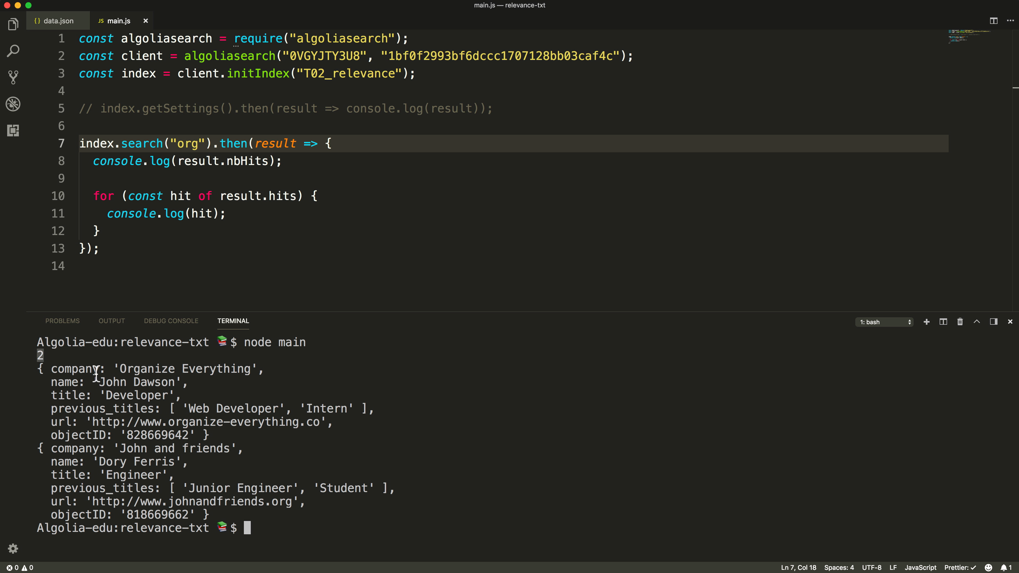
mouse_move(316, 509)
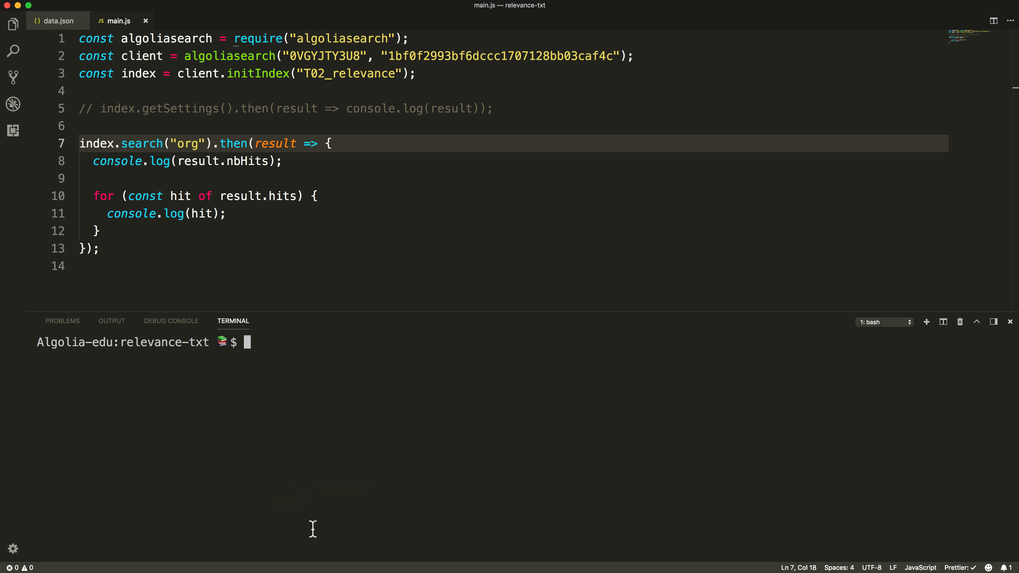
mouse_move(82, 151)
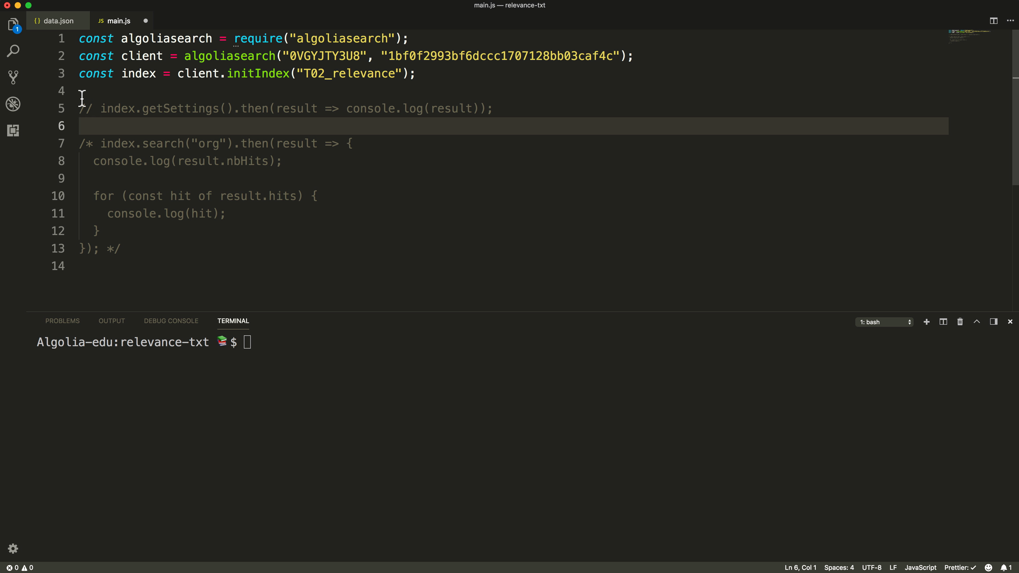
click(57, 20)
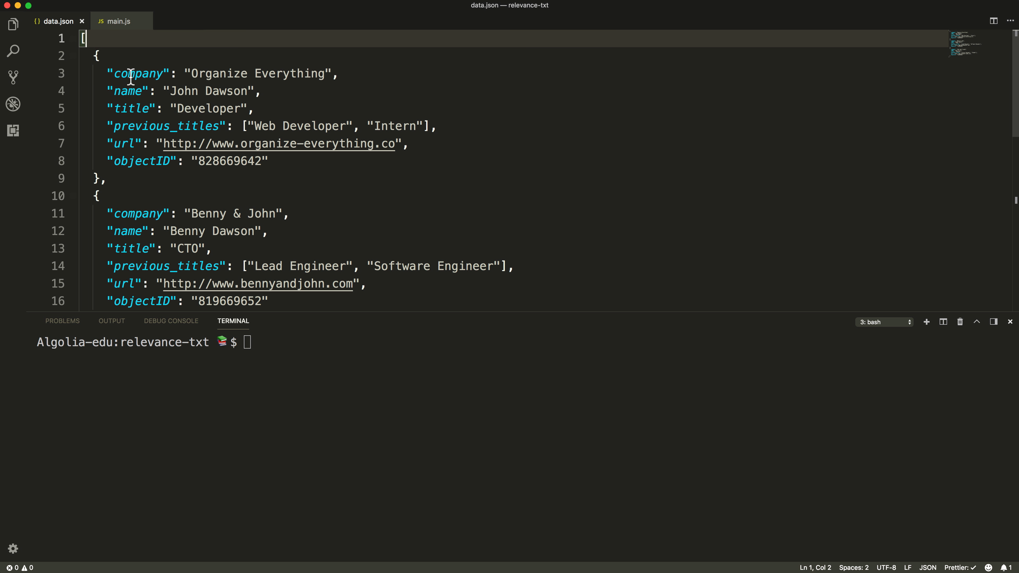
- Review the previous_titles and url attributes in data.json, then return to main.js
double_click(128, 91)
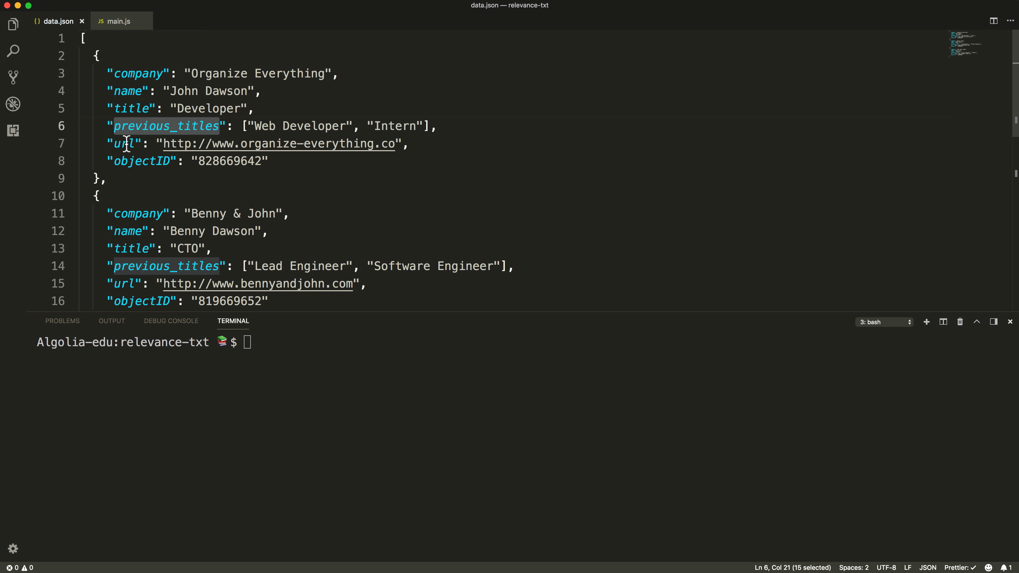
click(121, 144)
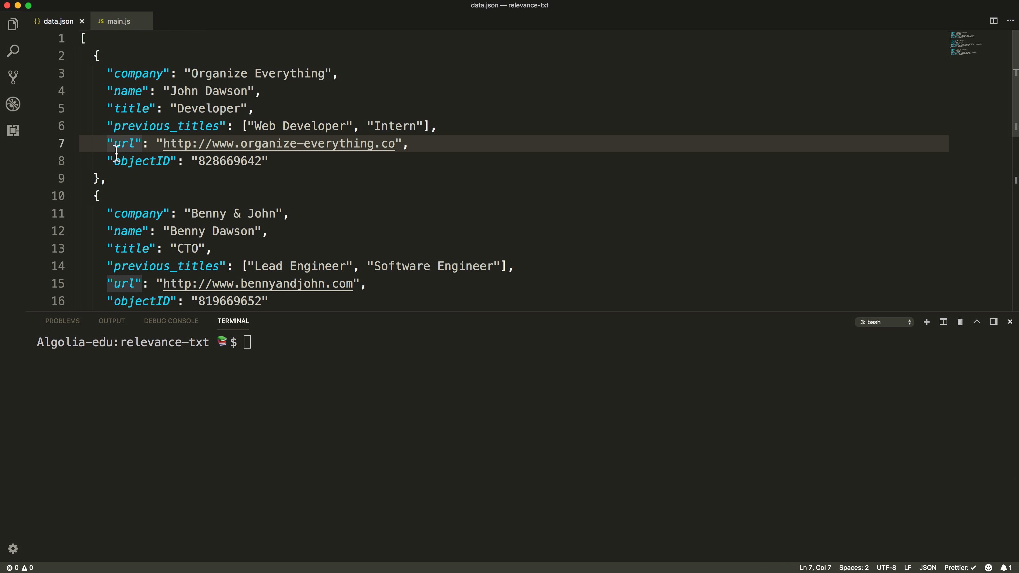
click(118, 21)
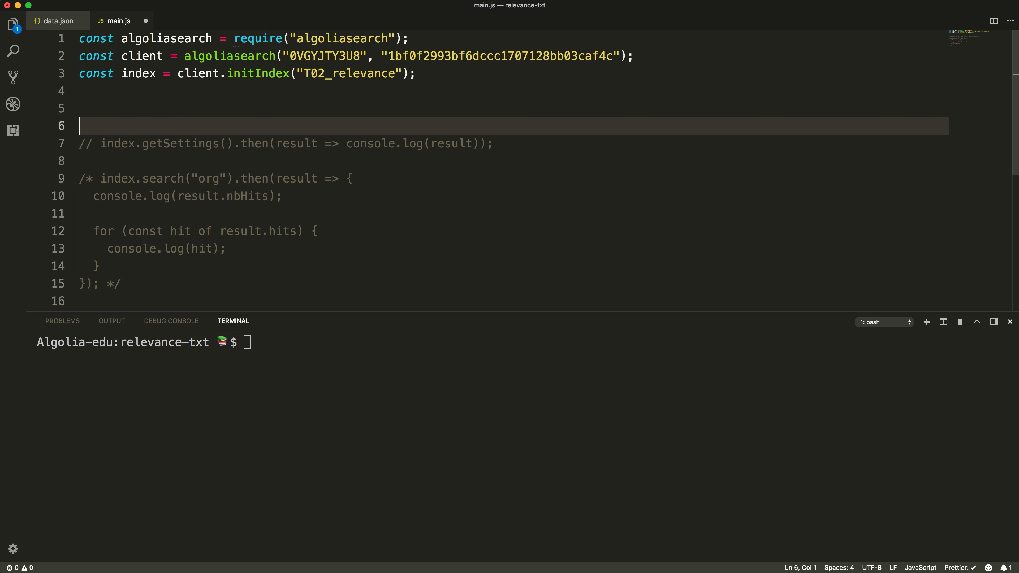
- Add index.setSettings with searchableAttributes [company, name, title, previous_titles], save and run node main
text(index.setSettings({searchableAttributes)
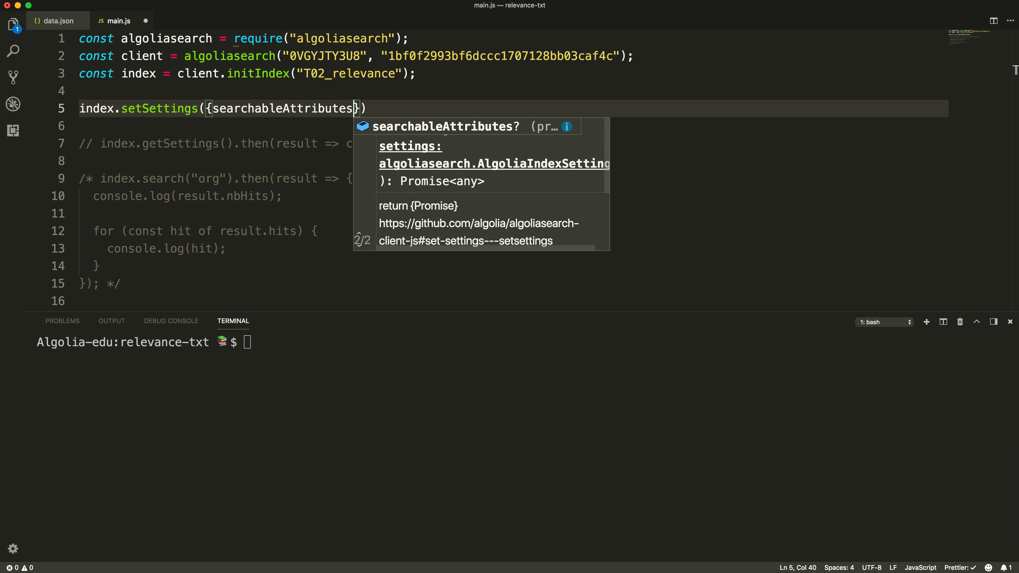
text(:["comp"])
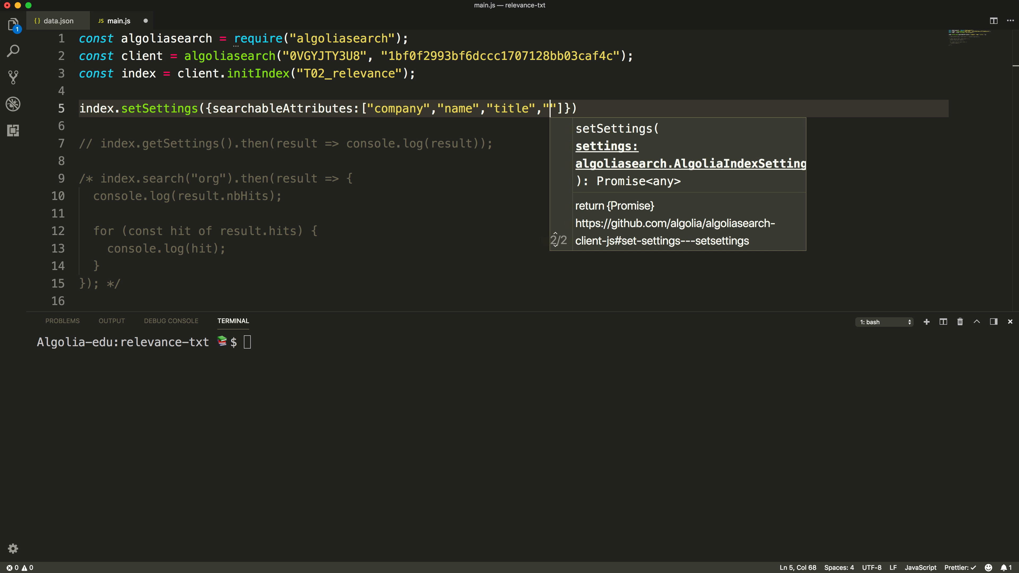
text(previous_)
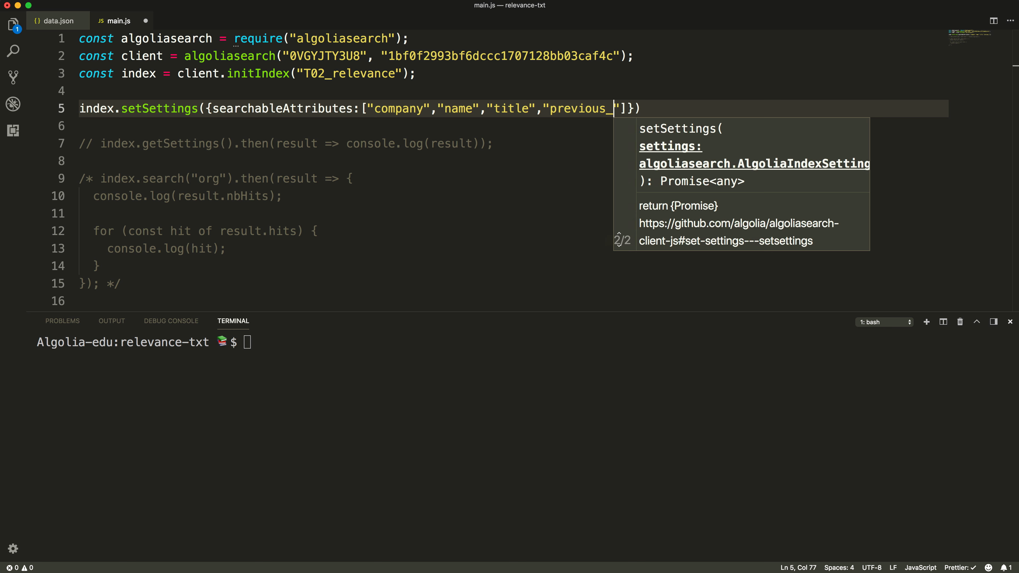
text(titles)
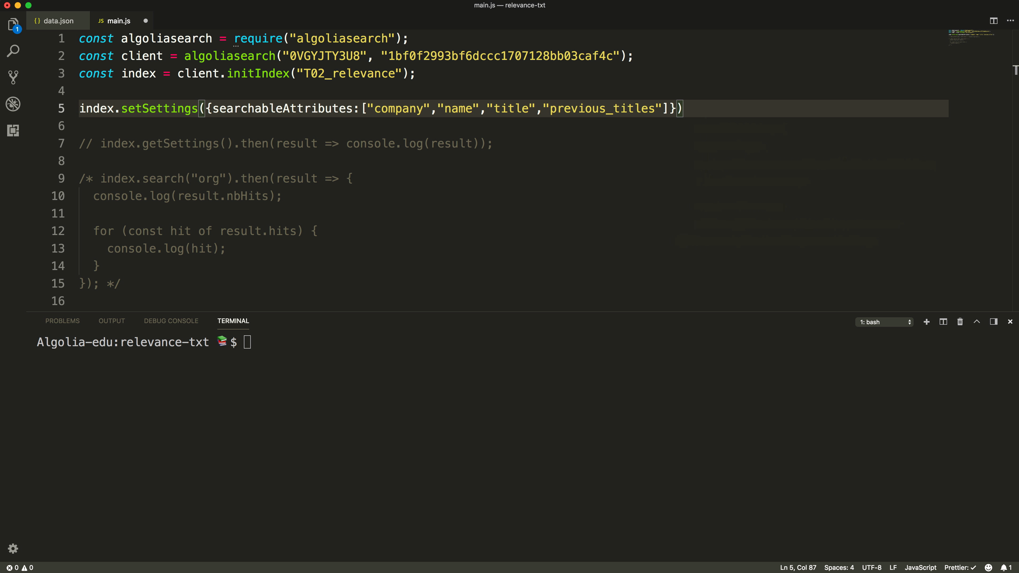
key(cmd+s)
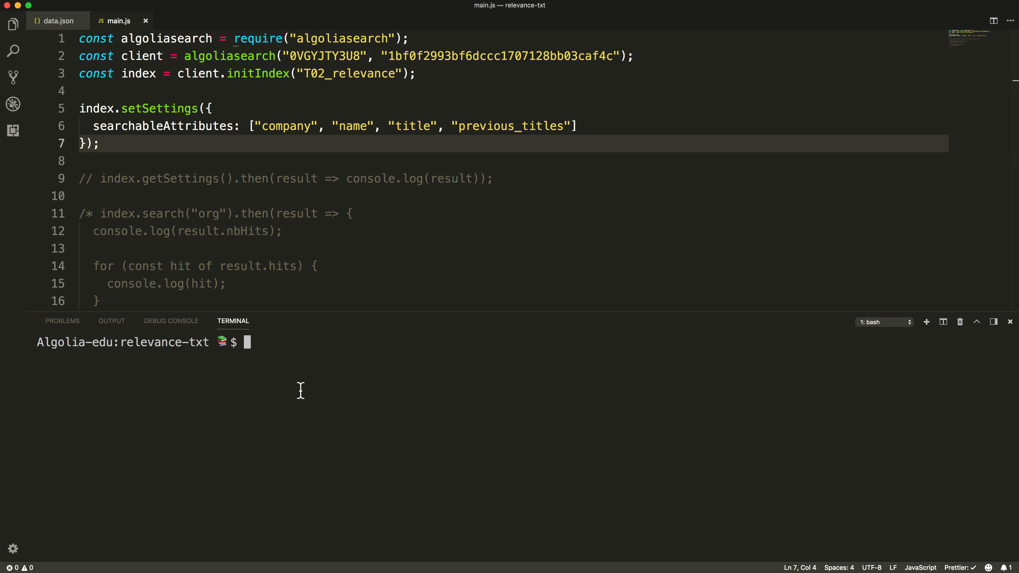
text(node main)
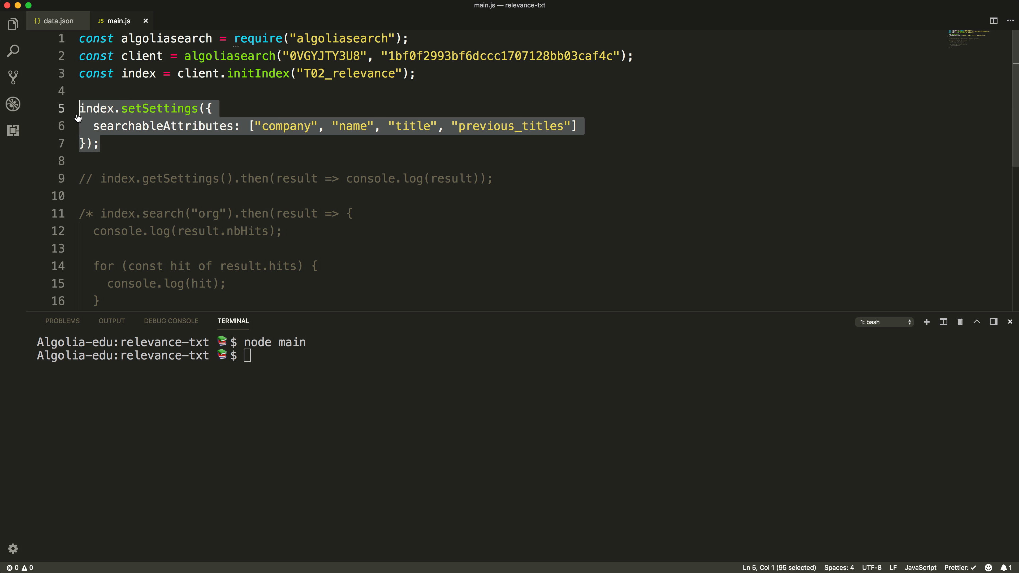
key(cmd+/)
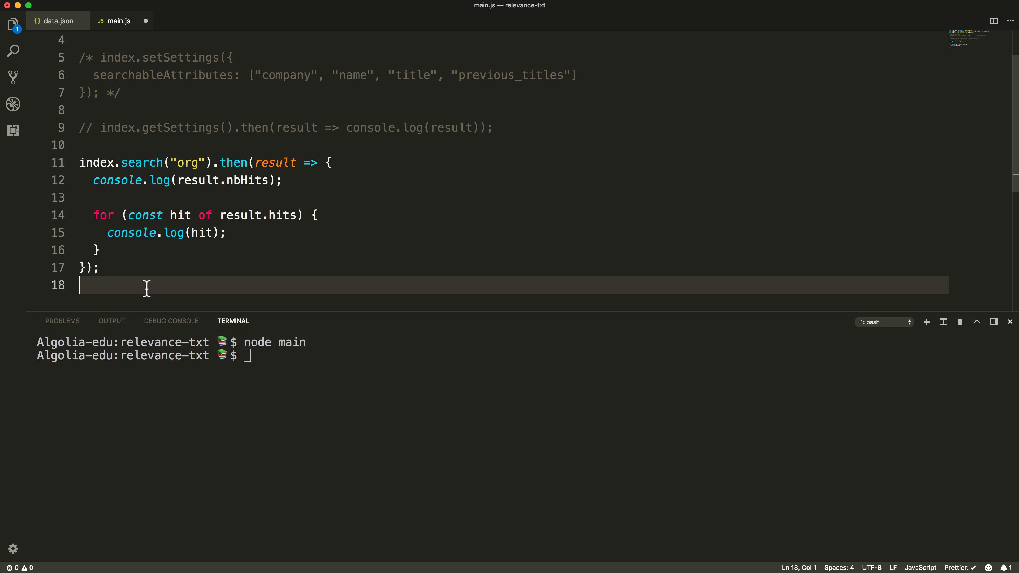
text(node main)
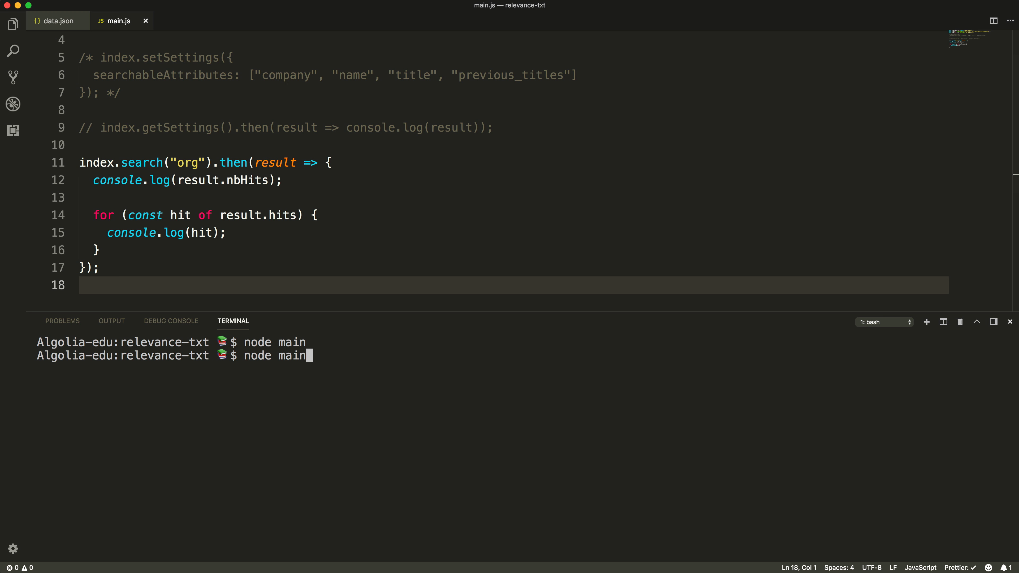
key(Enter)
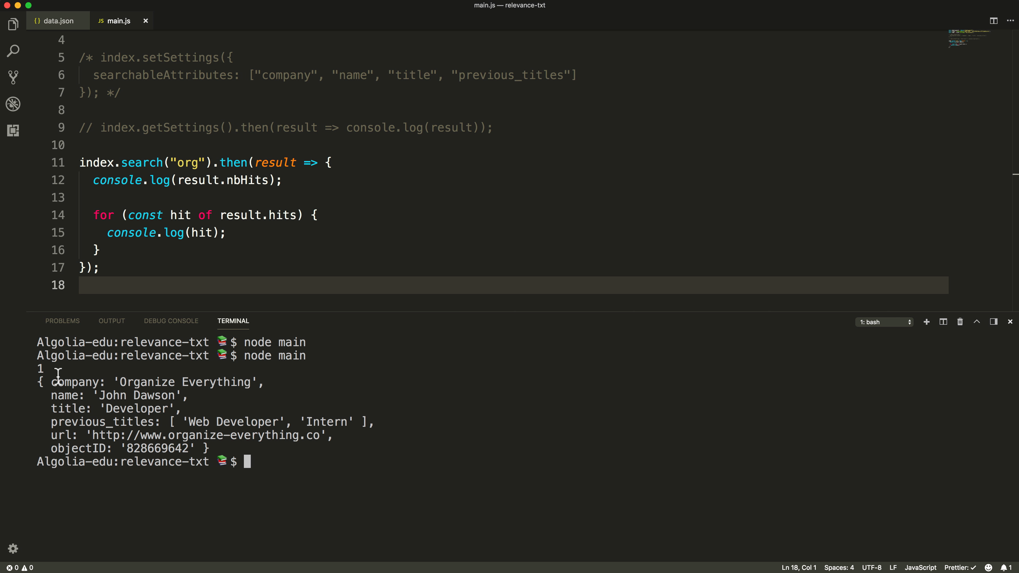
double_click(146, 382)
text(joh)
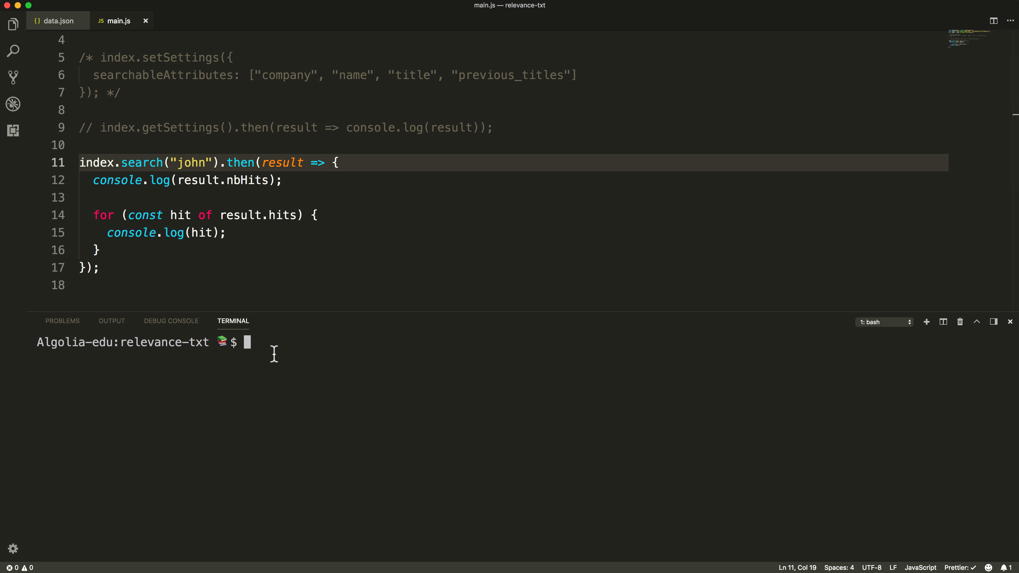
- Run the 'john' search and highlight John in Benny & John and in John Dawson among the three hits
text(node main)
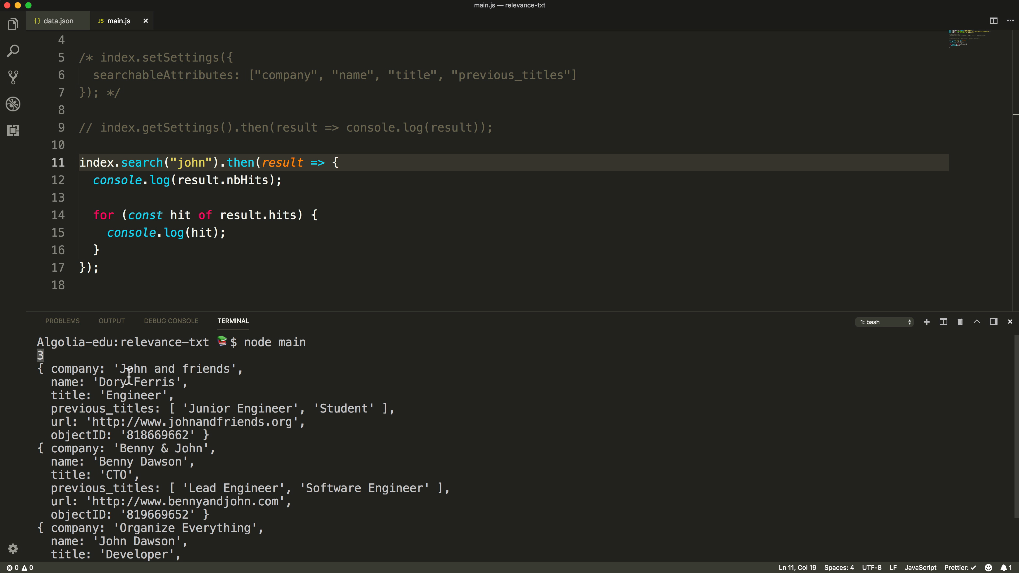
double_click(133, 368)
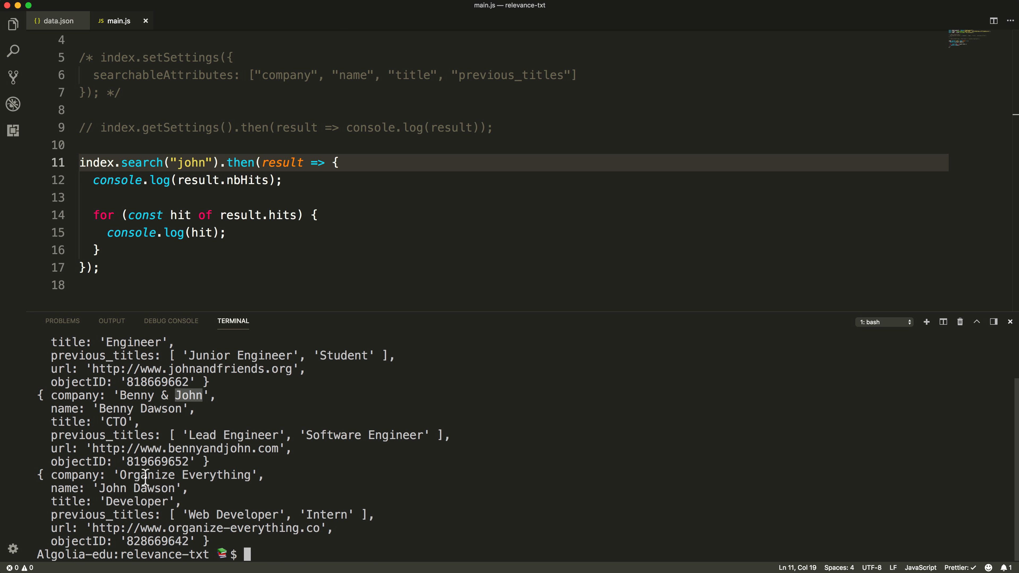
double_click(112, 489)
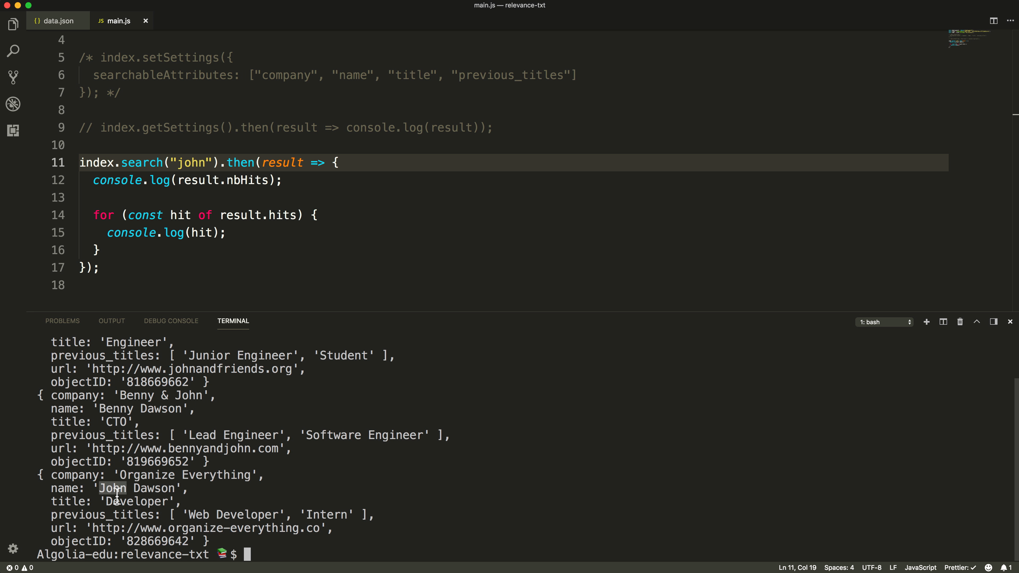
drag(92, 180, 99, 267)
text(name", )
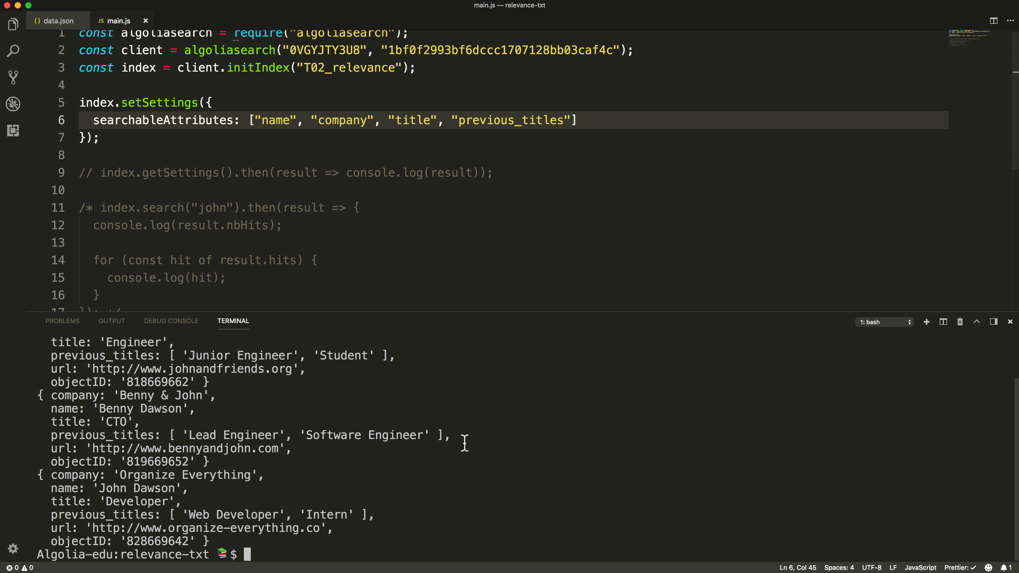
text(node main)
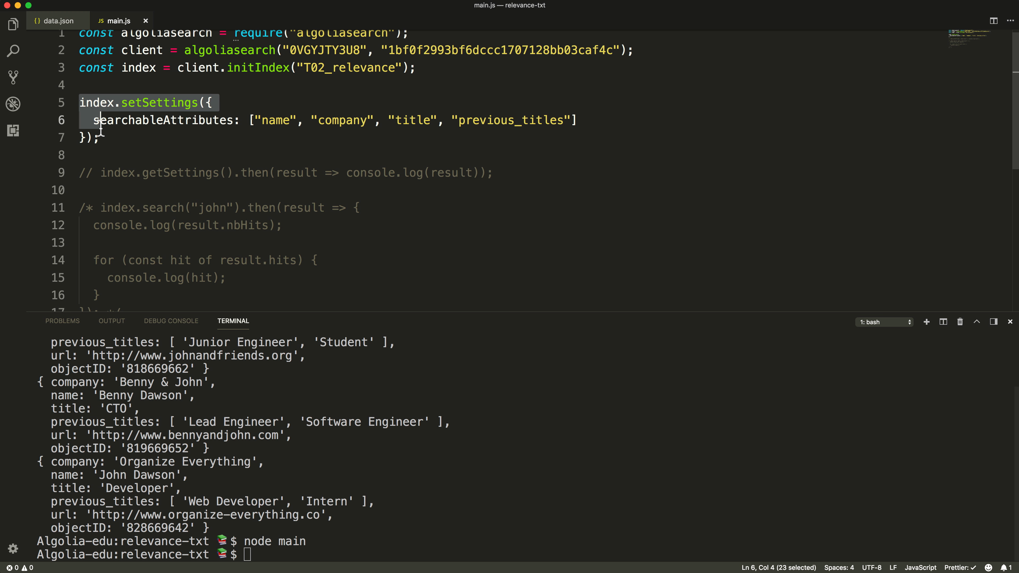
key(cmd+/)
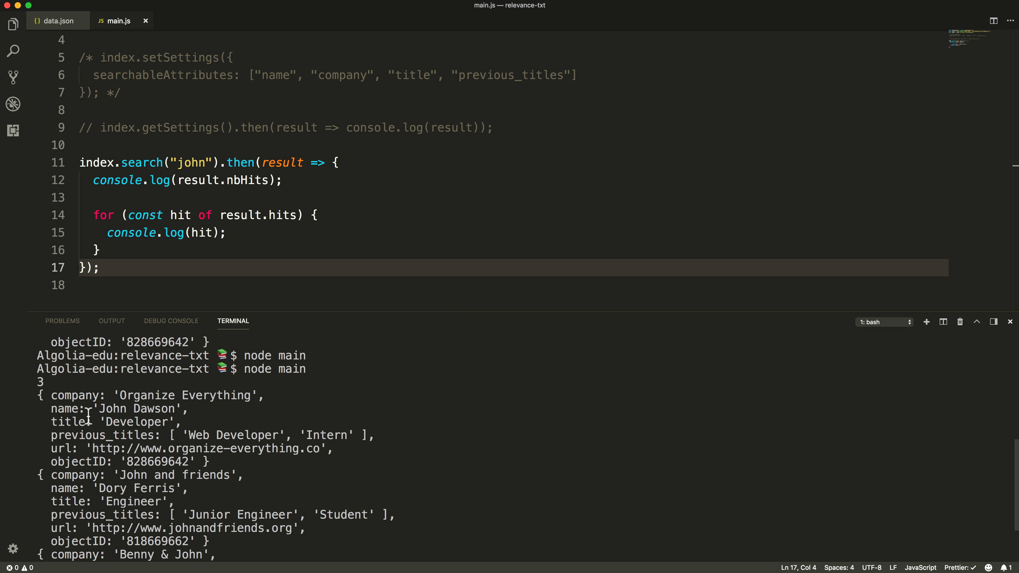
double_click(112, 409)
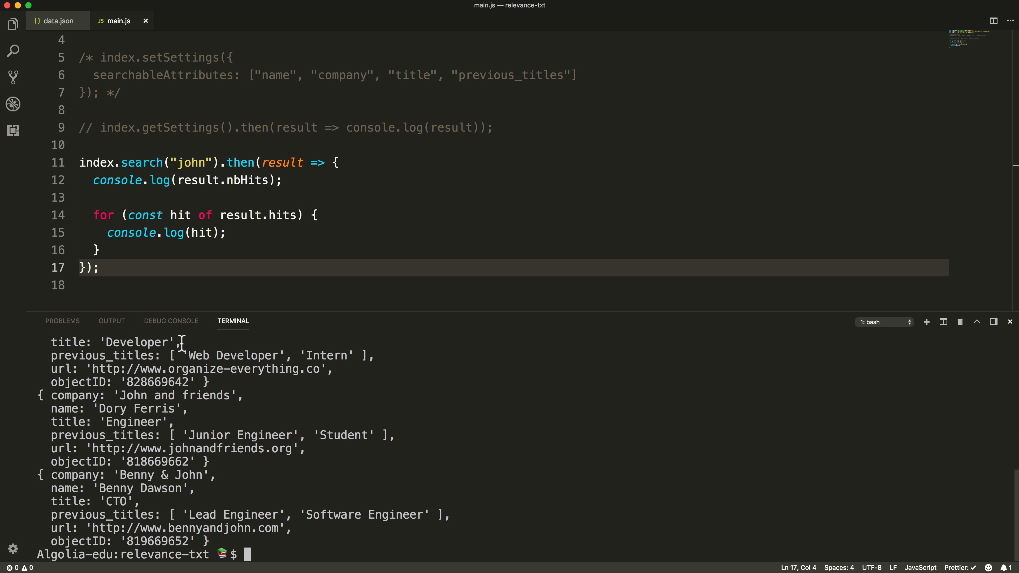
mouse_move(188, 356)
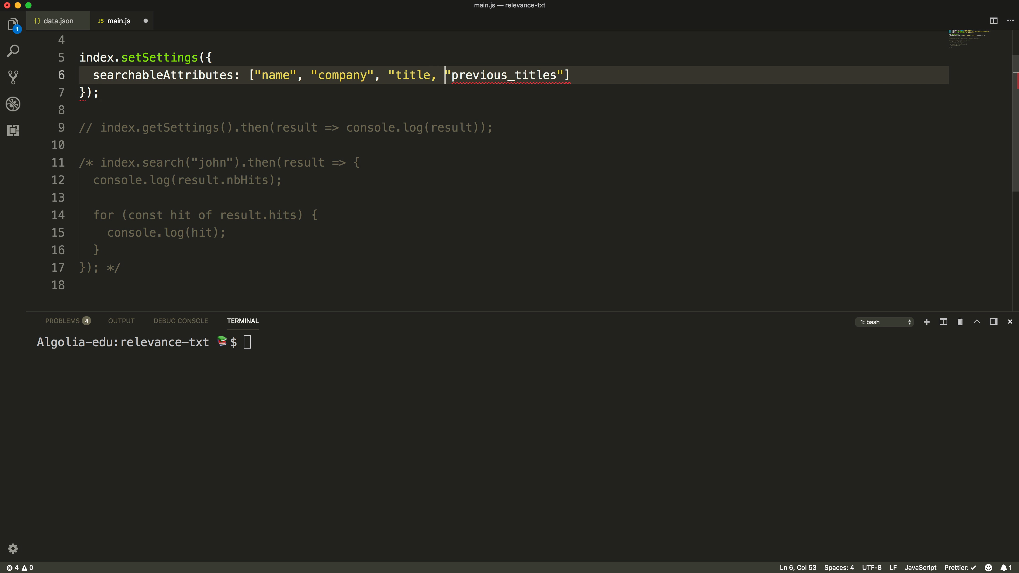
- Merge title and previous_titles into 'title,previous_titles' and compare the companies of the John hits
key(Backspace)
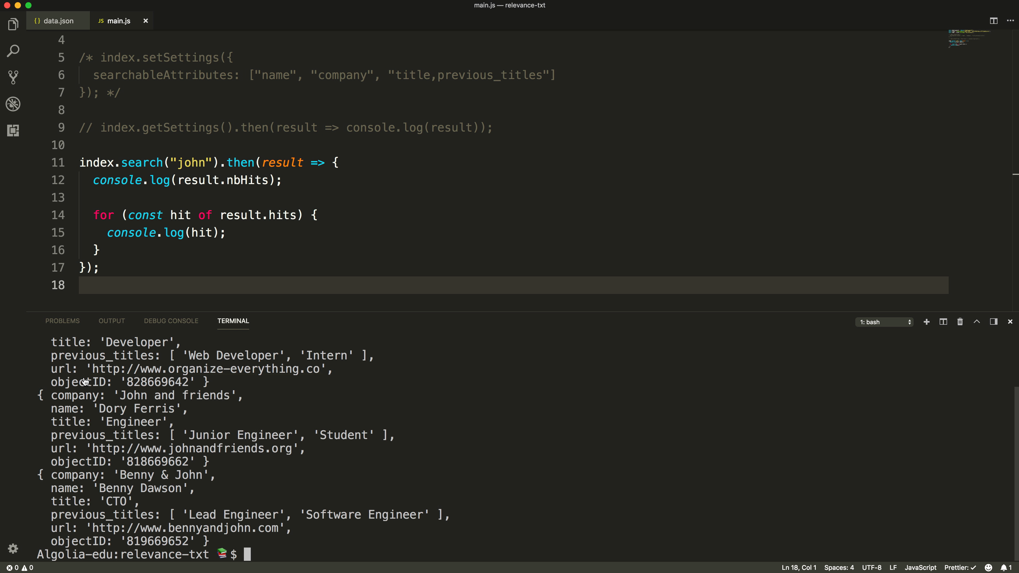
mouse_move(104, 406)
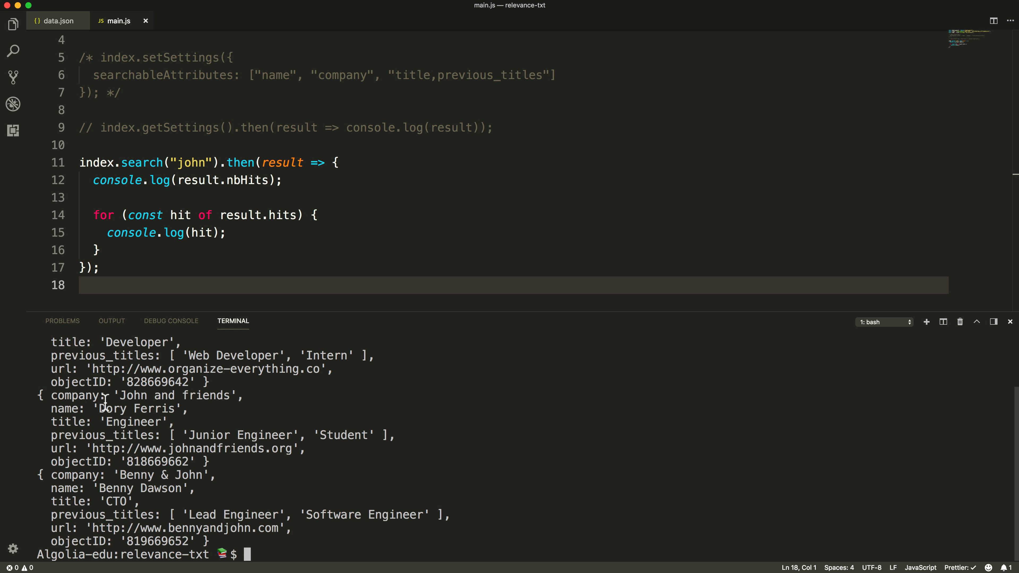
double_click(133, 395)
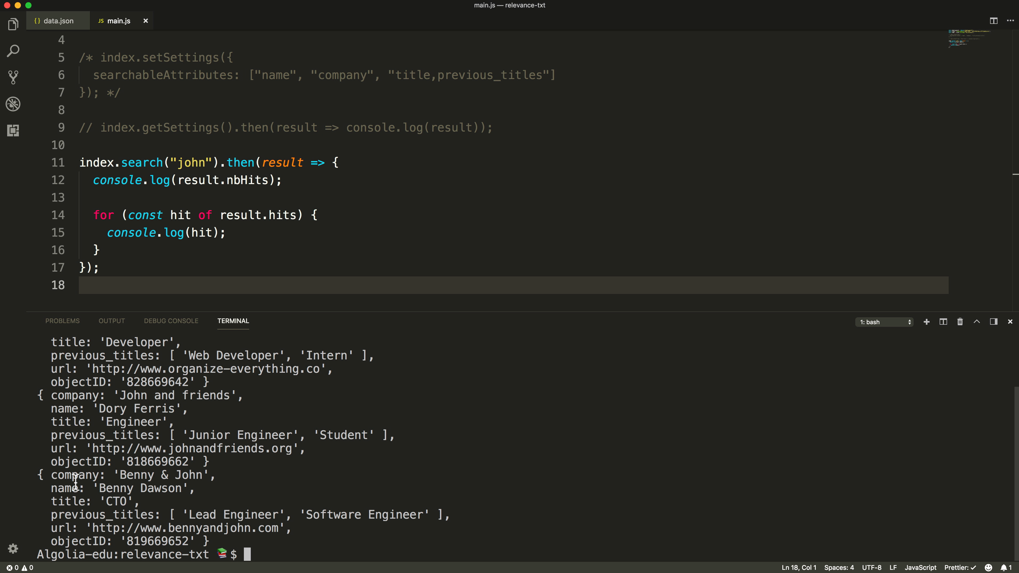
double_click(189, 475)
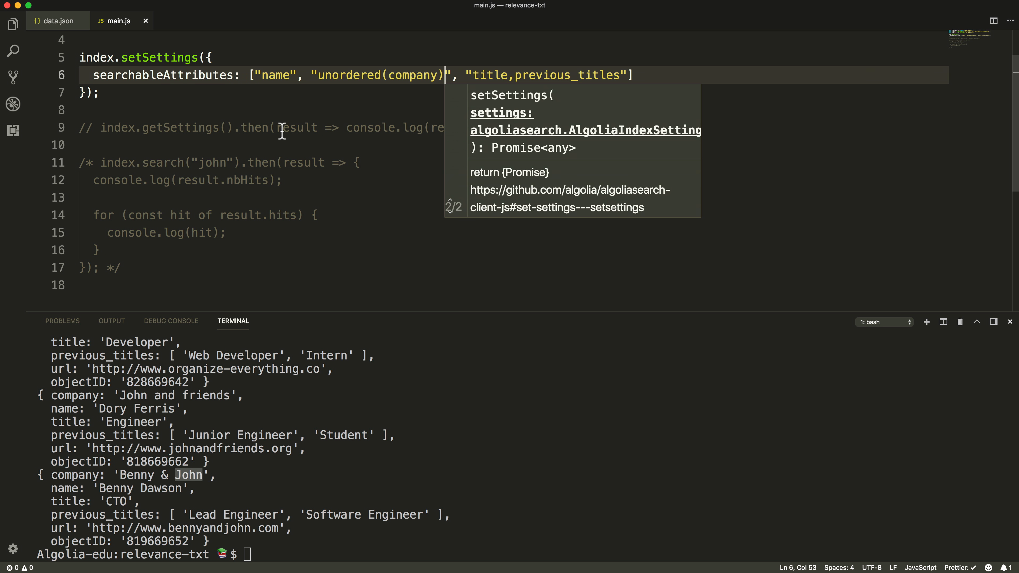
- Apply unordered(company) via node main so 'john' ranks Benny & John above John and friends
text(node main)
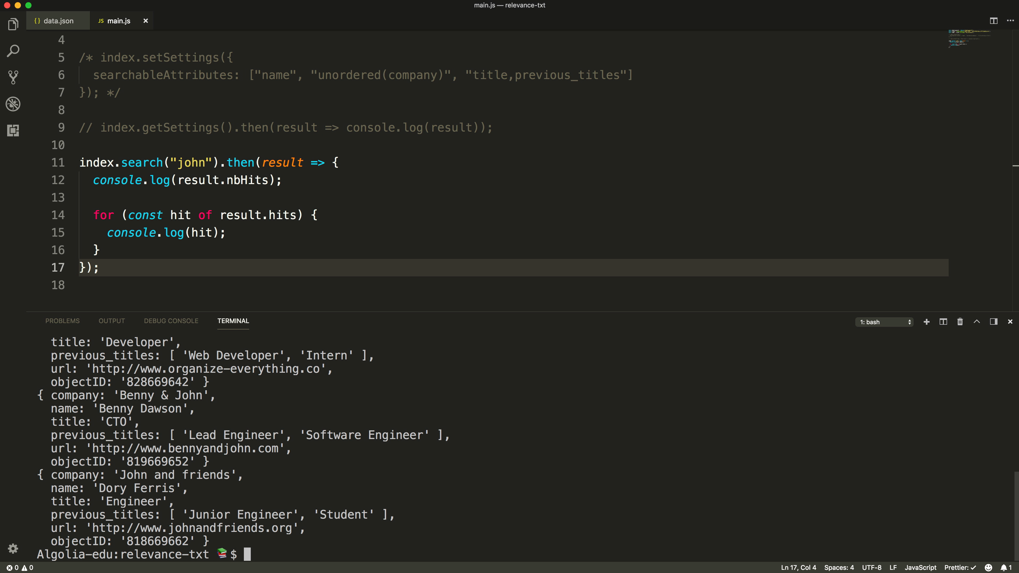
double_click(188, 395)
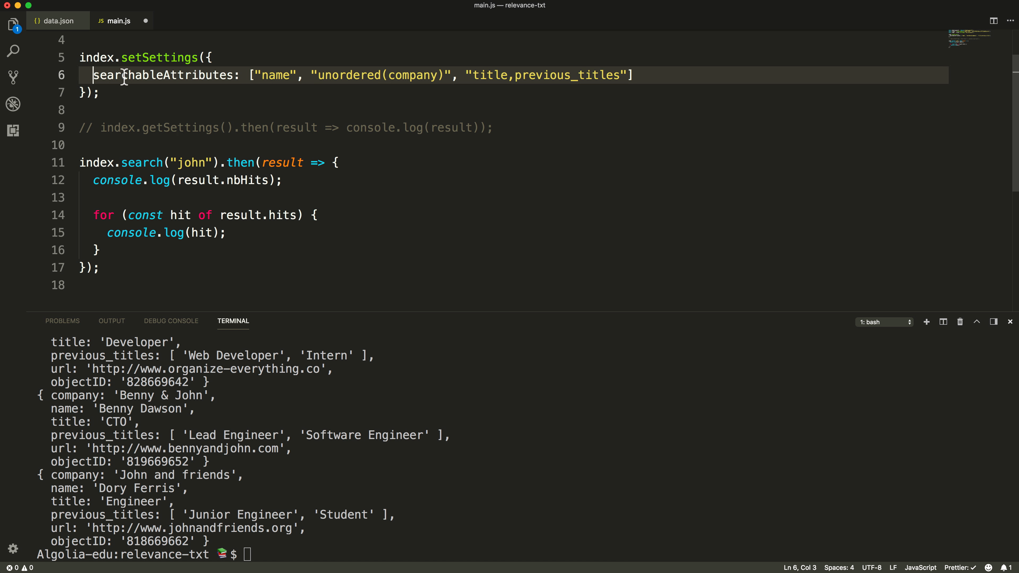
- Re-enable setSettings and select the whole searchableAttributes line with unordered(company)
drag(93, 75, 637, 75)
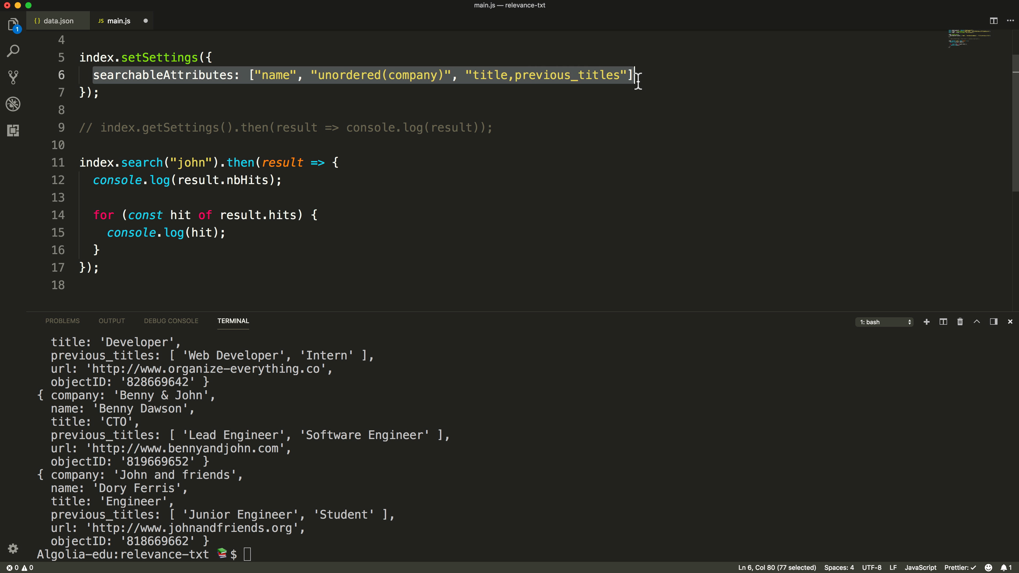
mouse_move(642, 125)
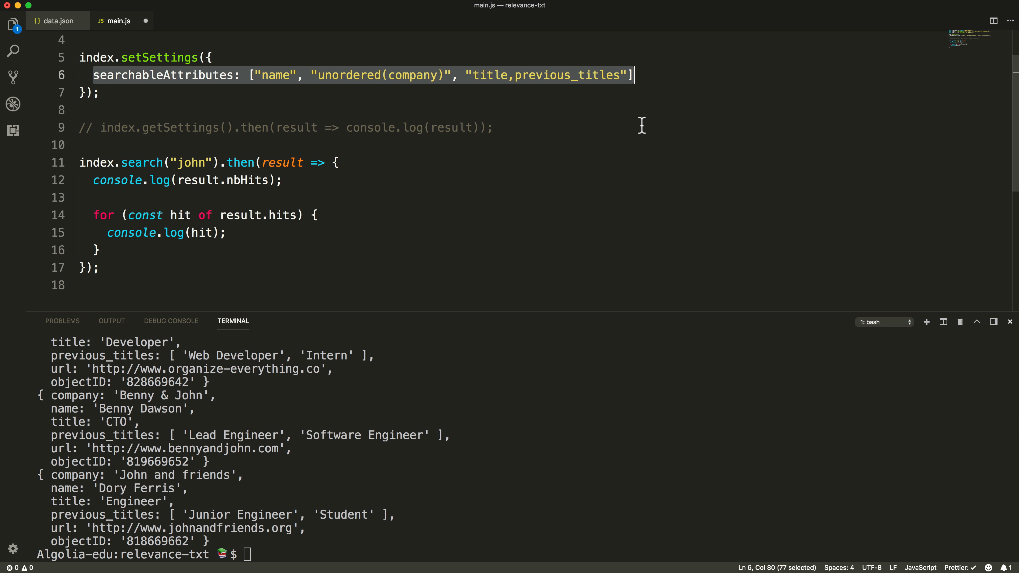